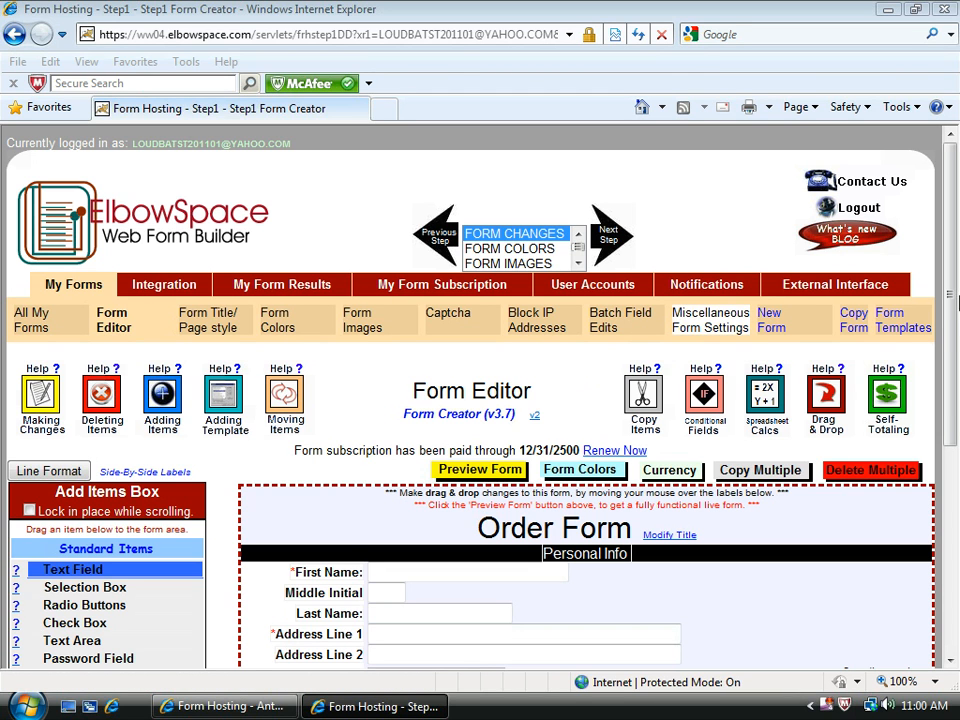
# Drop a Sales Tax Line onto the order form just below the Sub-Total
pyautogui.scroll(-3)
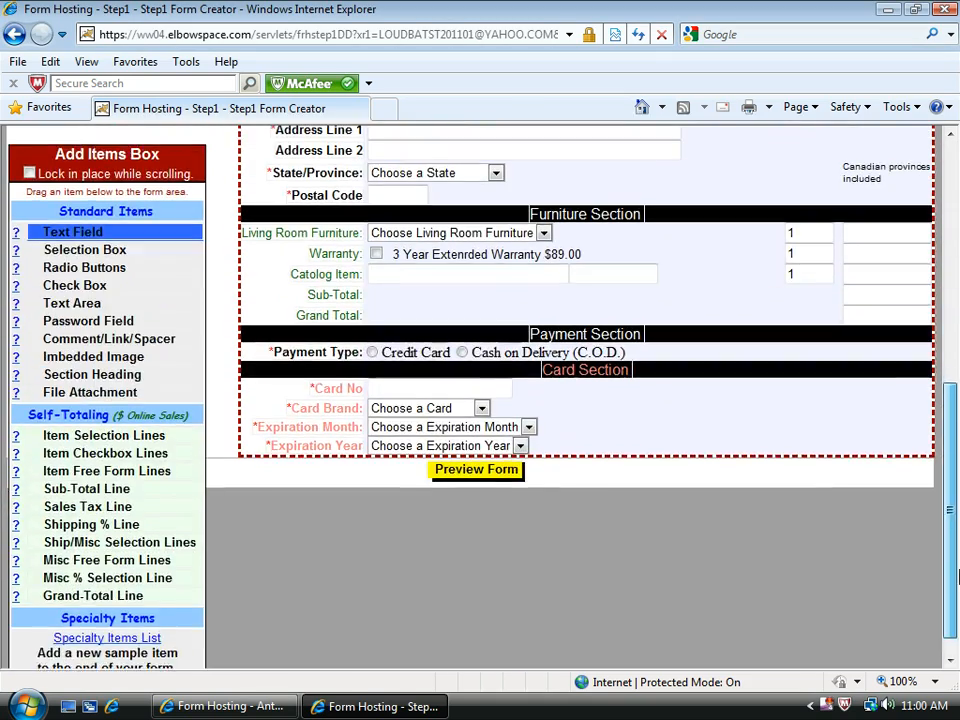
pyautogui.scroll(3)
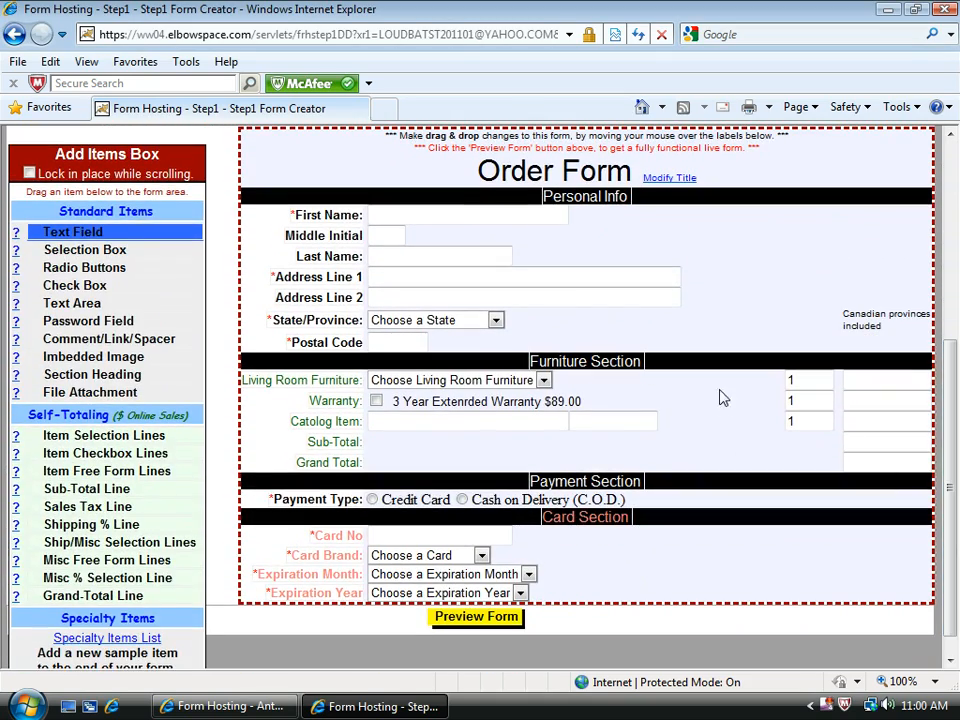
pyautogui.moveTo(744, 414)
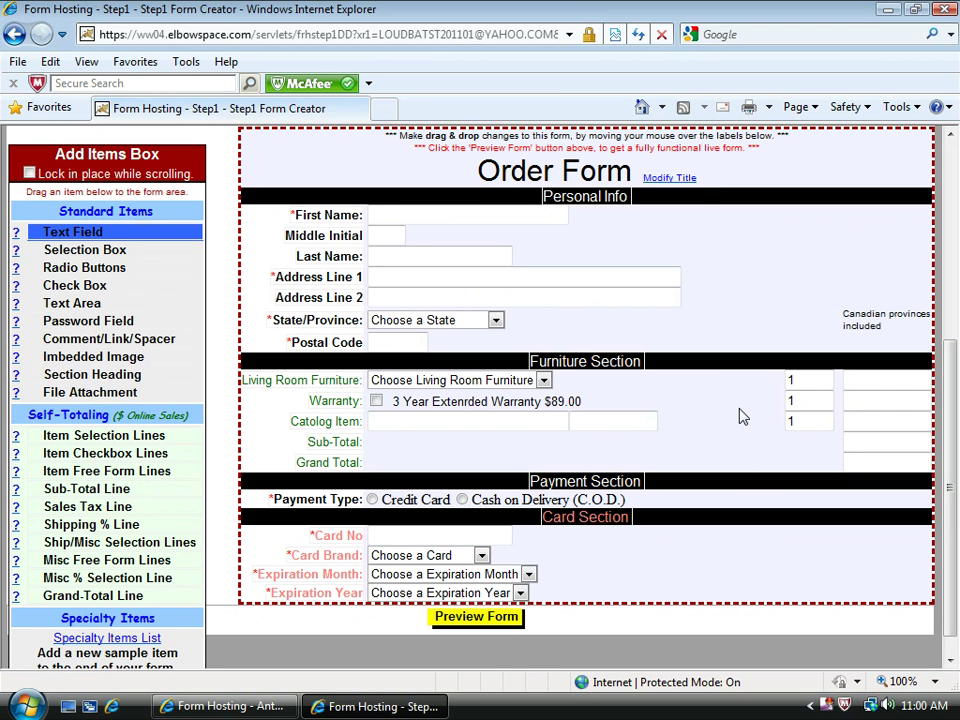
pyautogui.moveTo(636, 390)
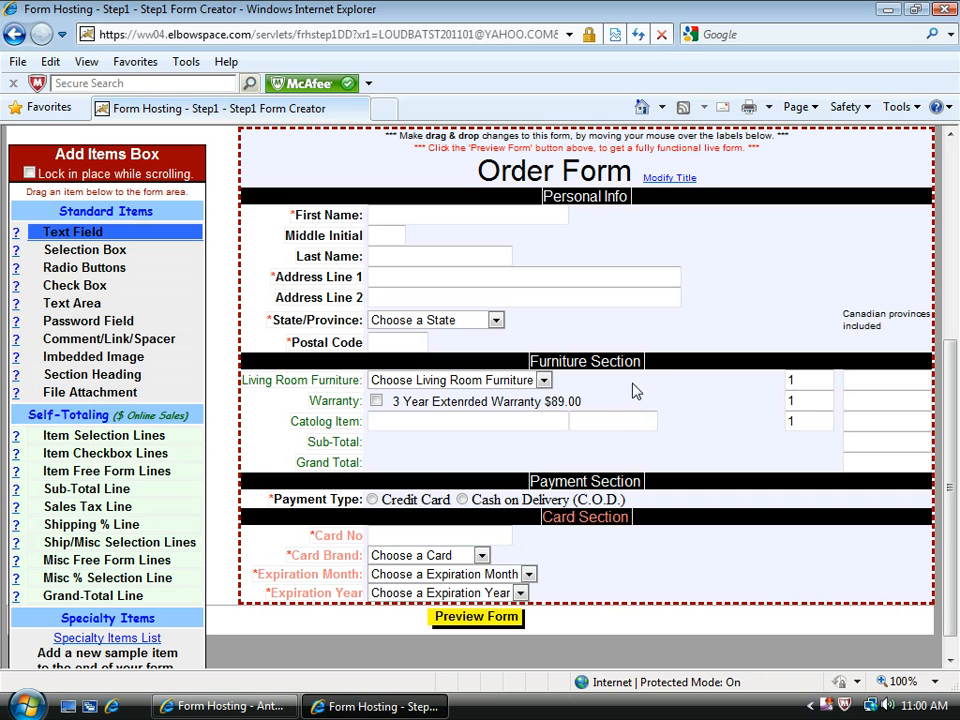
pyautogui.moveTo(620, 410)
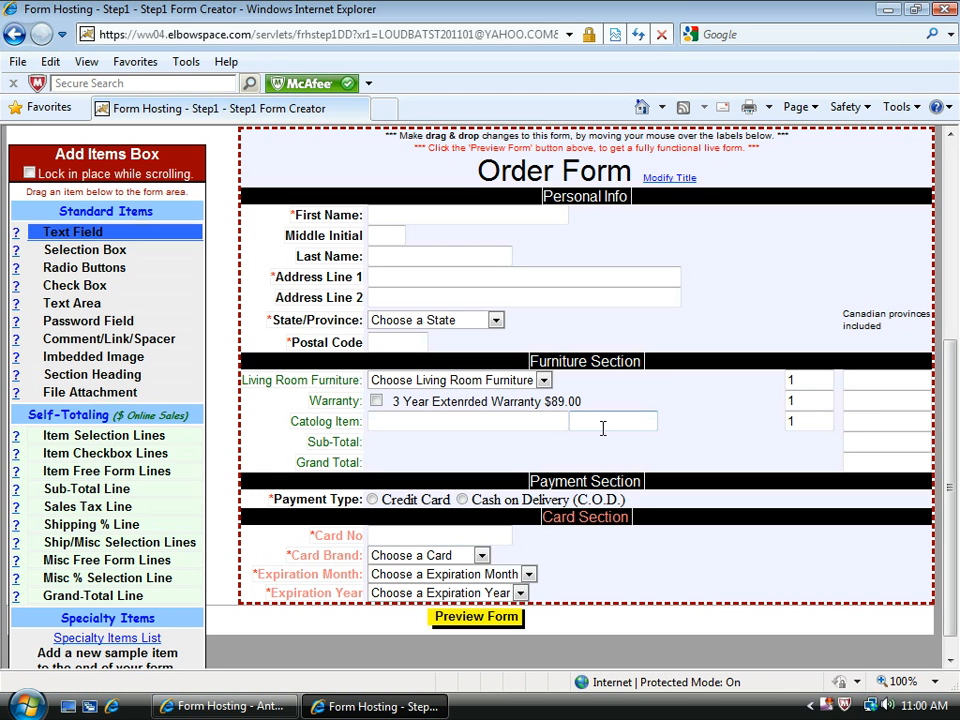
pyautogui.moveTo(428, 446)
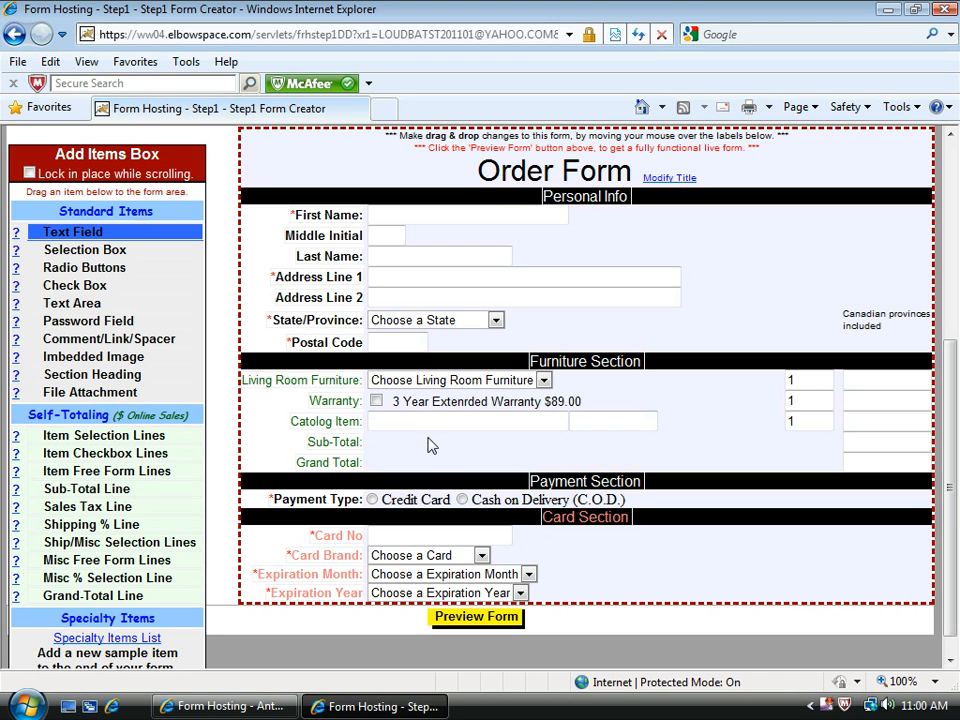
pyautogui.moveTo(584, 448)
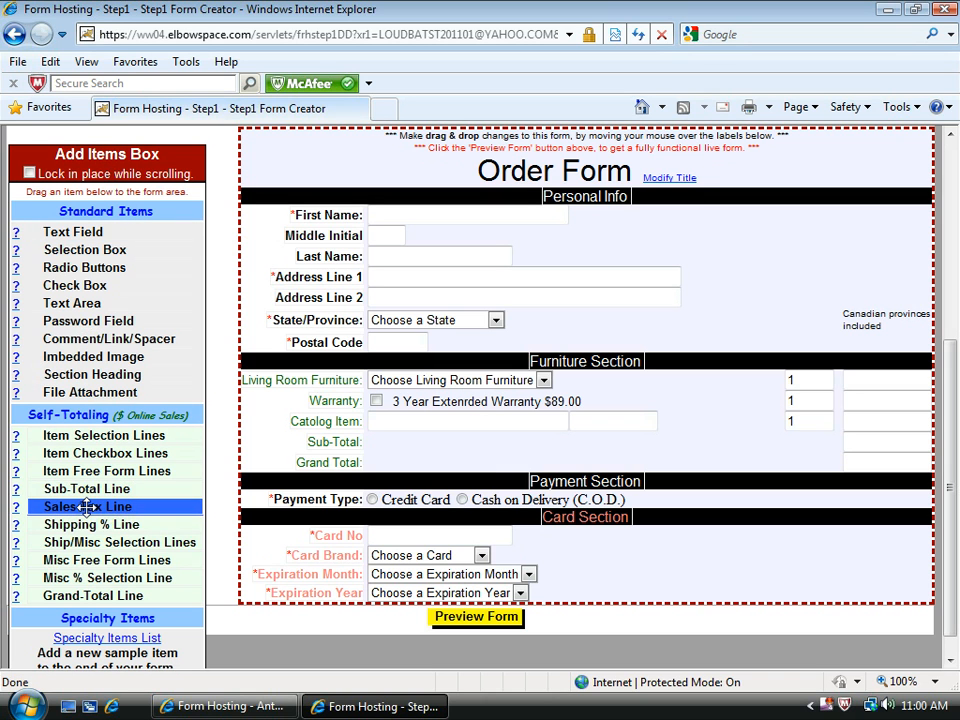
pyautogui.moveTo(86, 506); pyautogui.dragTo(390, 468)
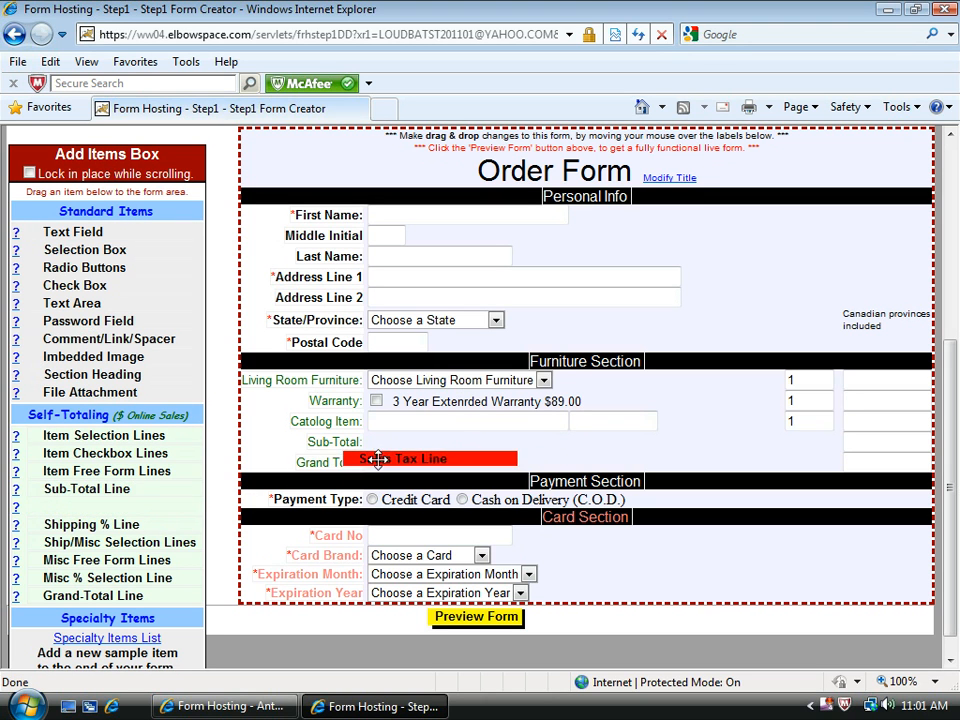
pyautogui.moveTo(420, 458); pyautogui.dragTo(408, 448)
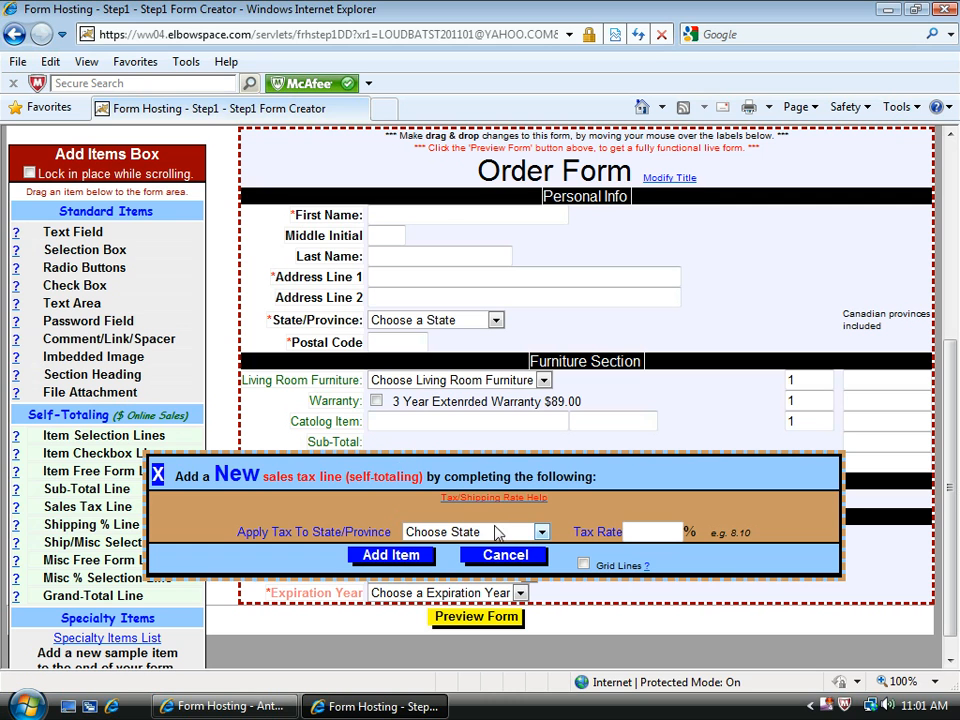
# Set the tax line to Nevada at 7.50% and add it to the form
pyautogui.click(544, 532)
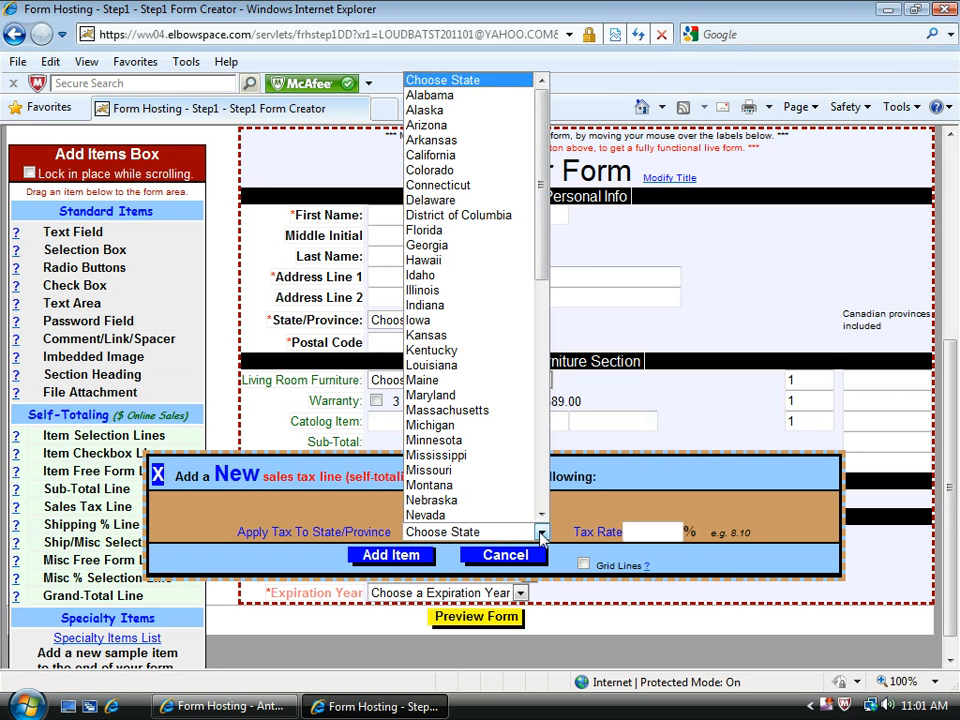
pyautogui.click(444, 516)
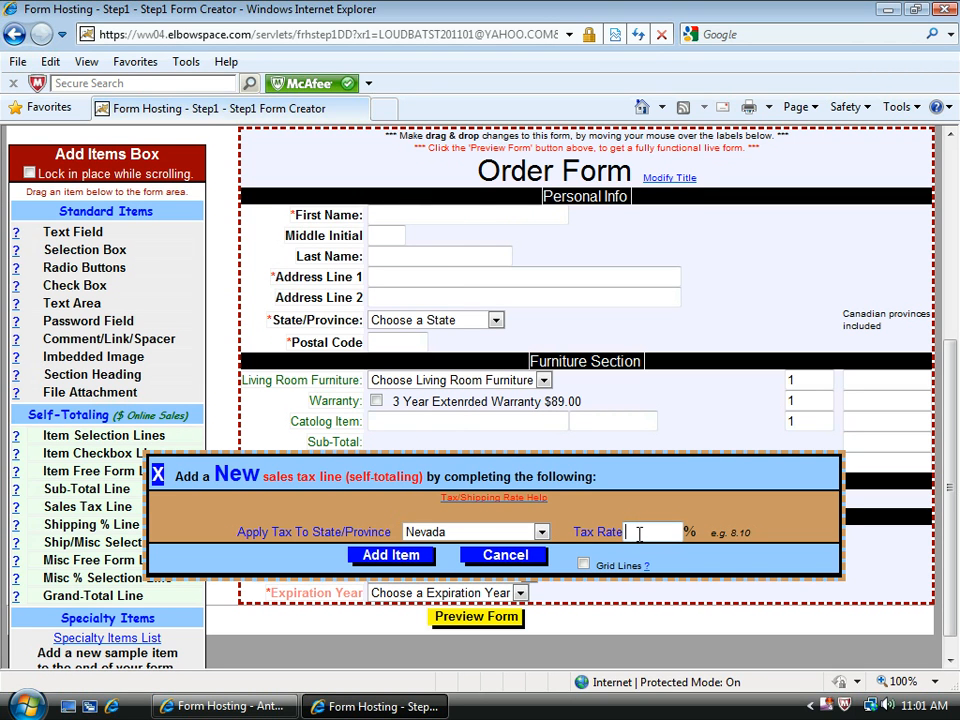
pyautogui.write('7.50')
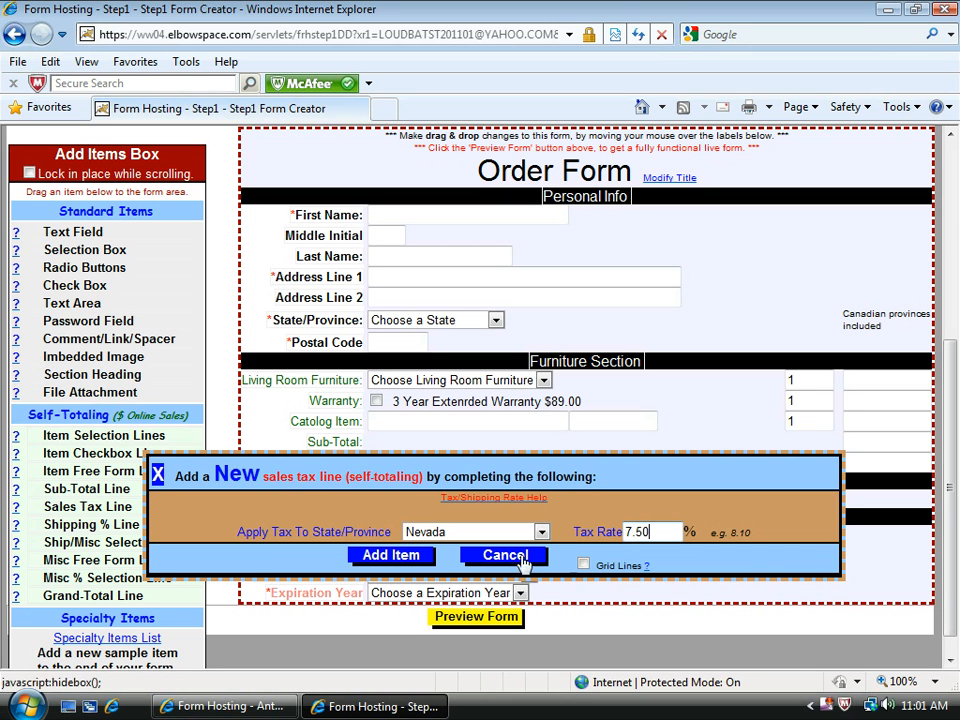
pyautogui.click(392, 556)
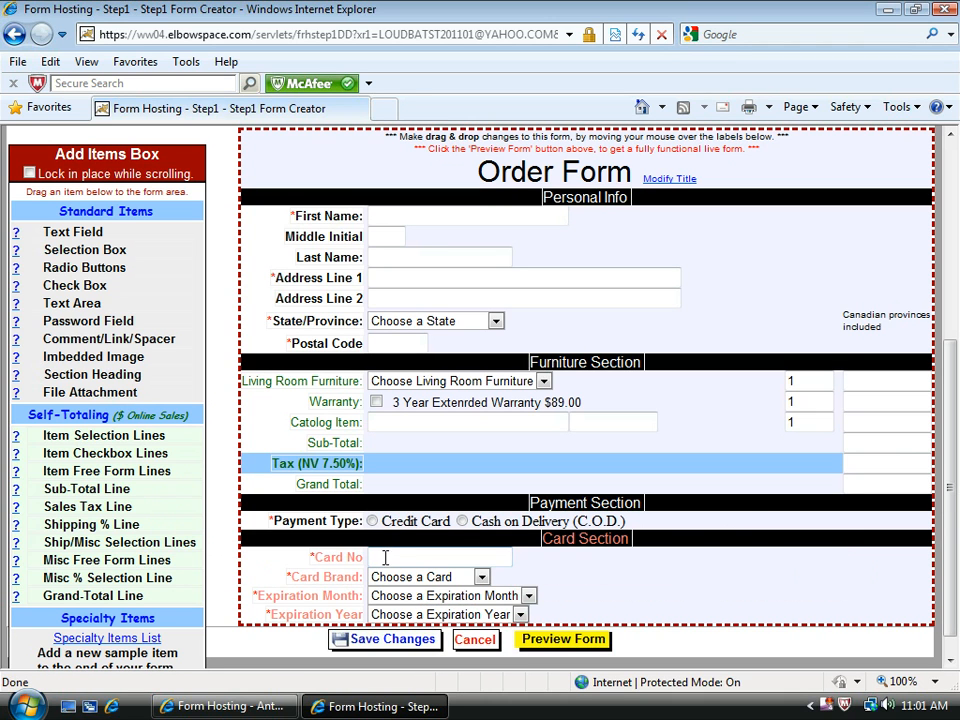
pyautogui.click(104, 560)
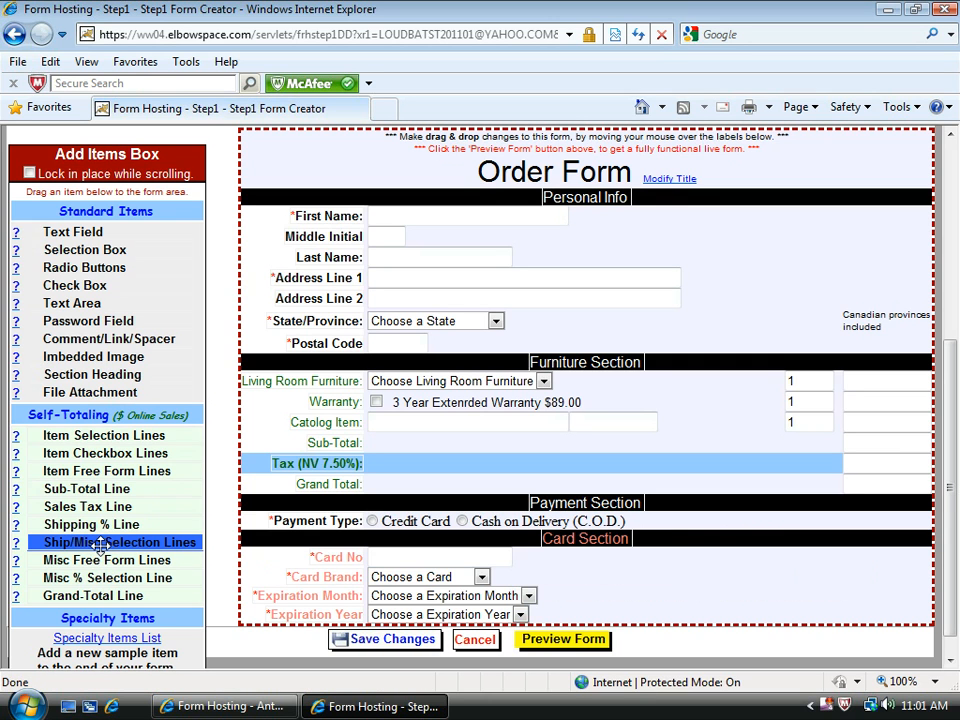
# Drop a Ship/Misc Selection Line onto the form below the tax line
pyautogui.moveTo(120, 540); pyautogui.dragTo(352, 486)
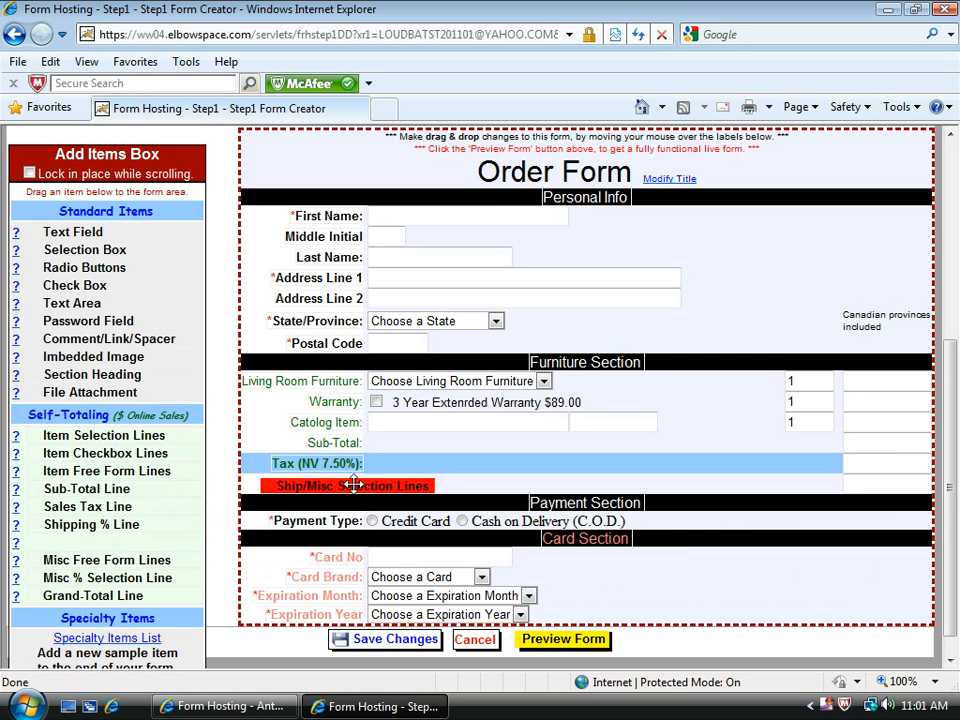
pyautogui.click(348, 486)
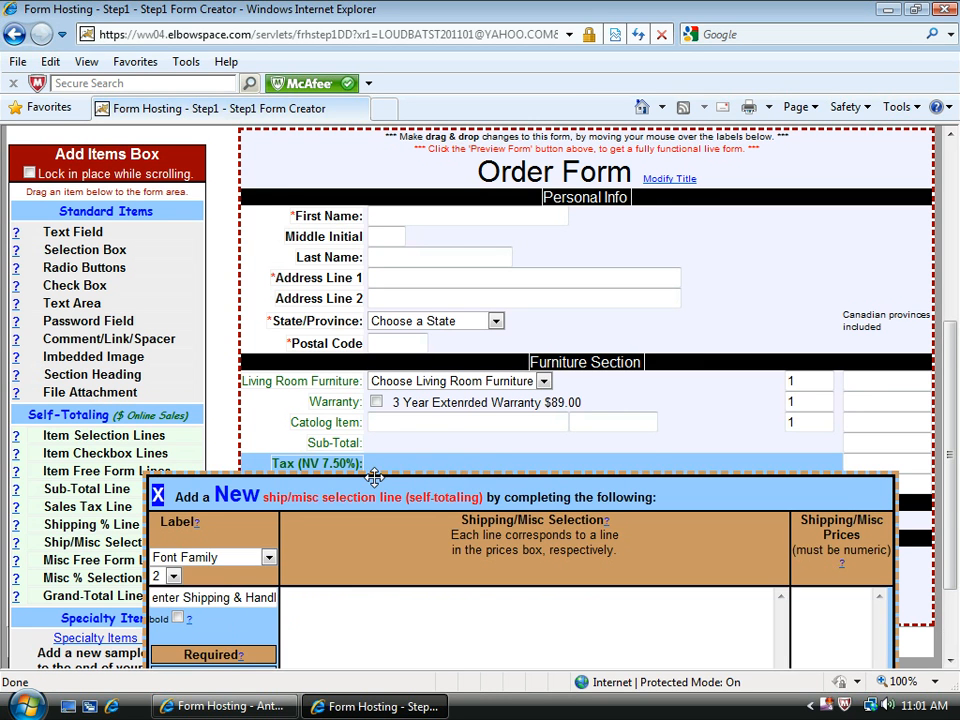
pyautogui.scroll(-3)
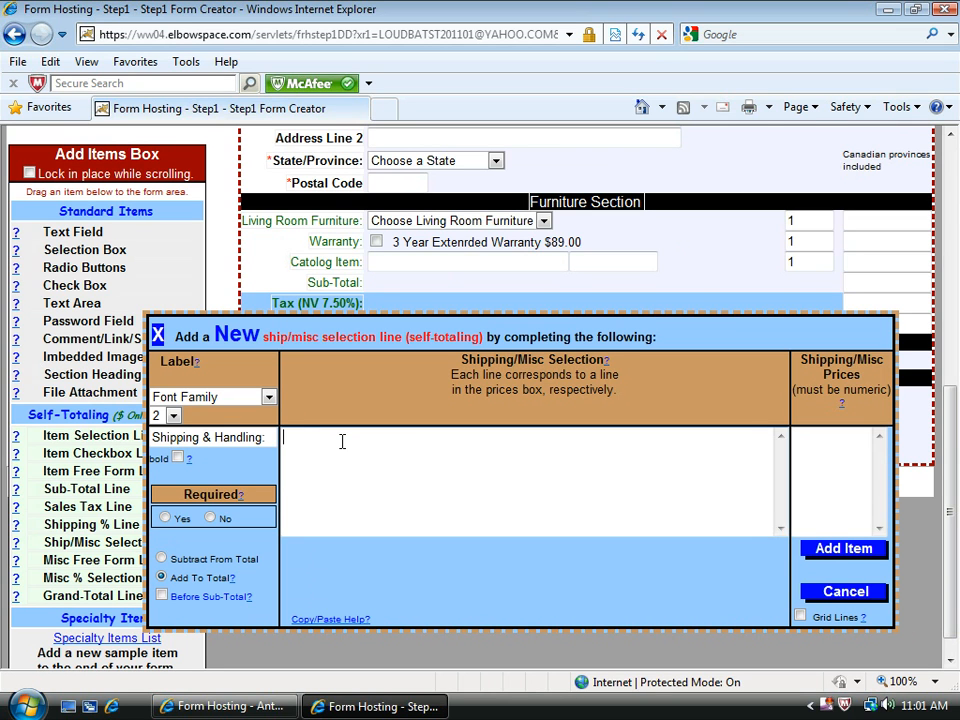
# Enter the shipping tiers '1 - 5 items', '5 - 20 items' and '20 items +' as selections
pyautogui.write('1 -')
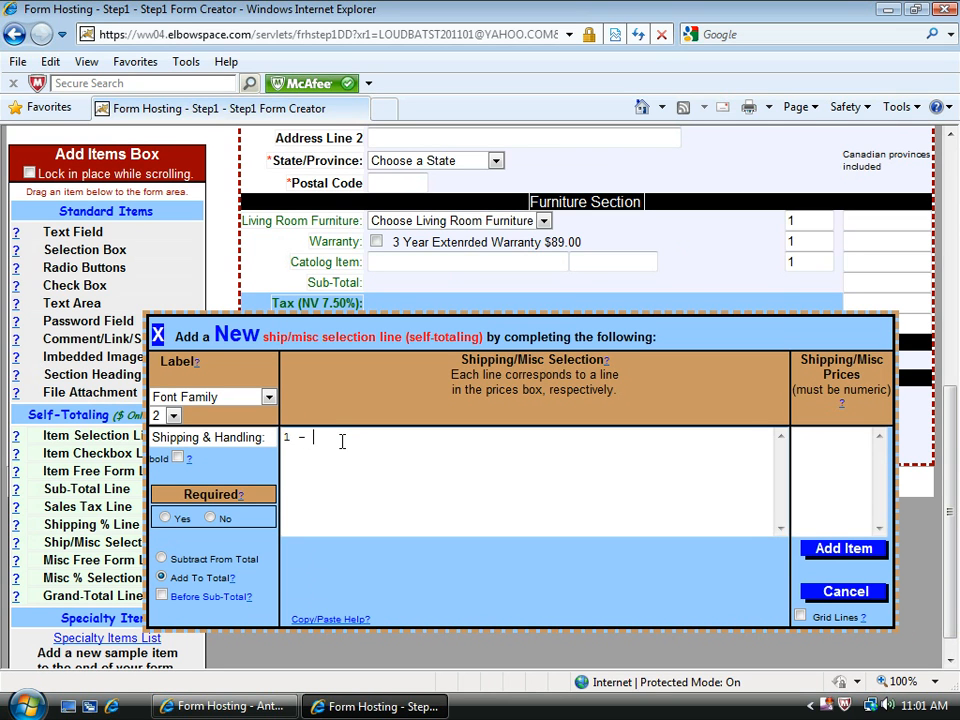
pyautogui.write('5 itmems')
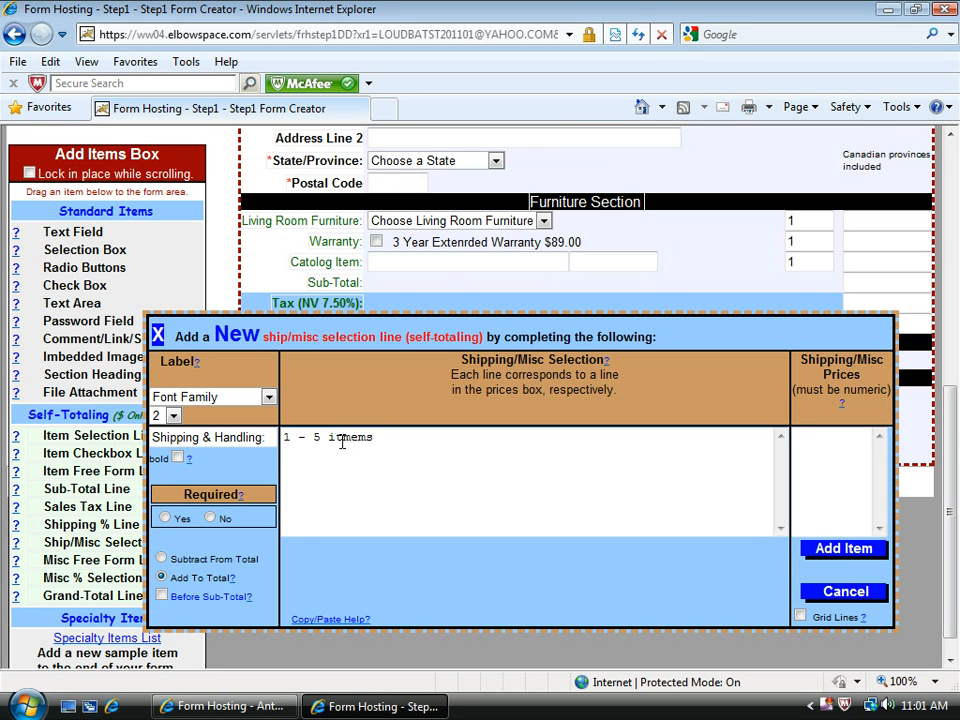
pyautogui.write('5')
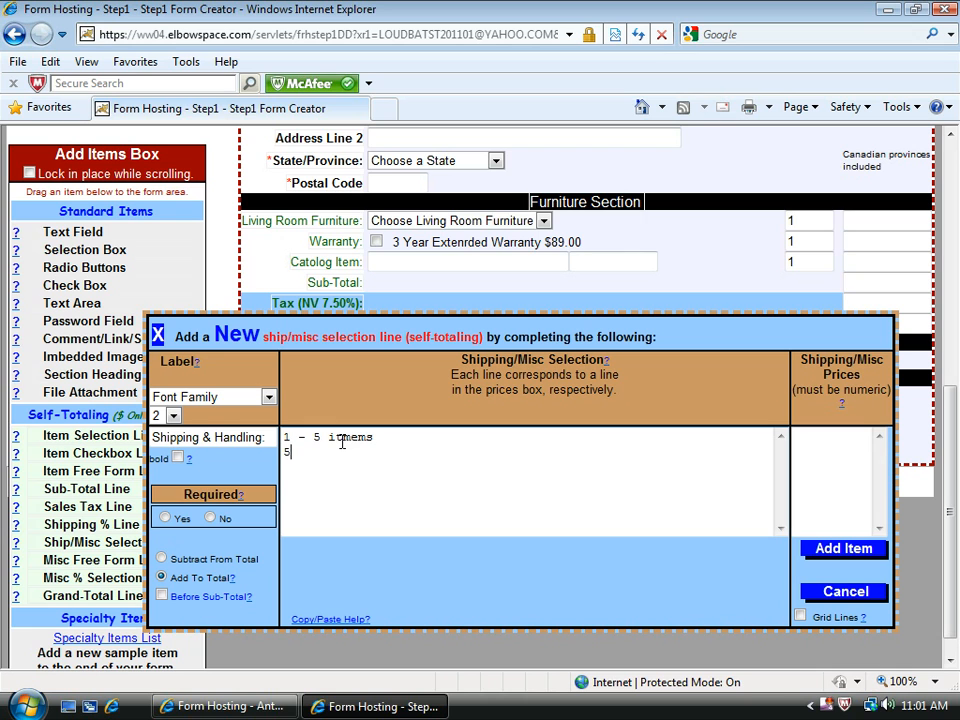
pyautogui.write('- 230')
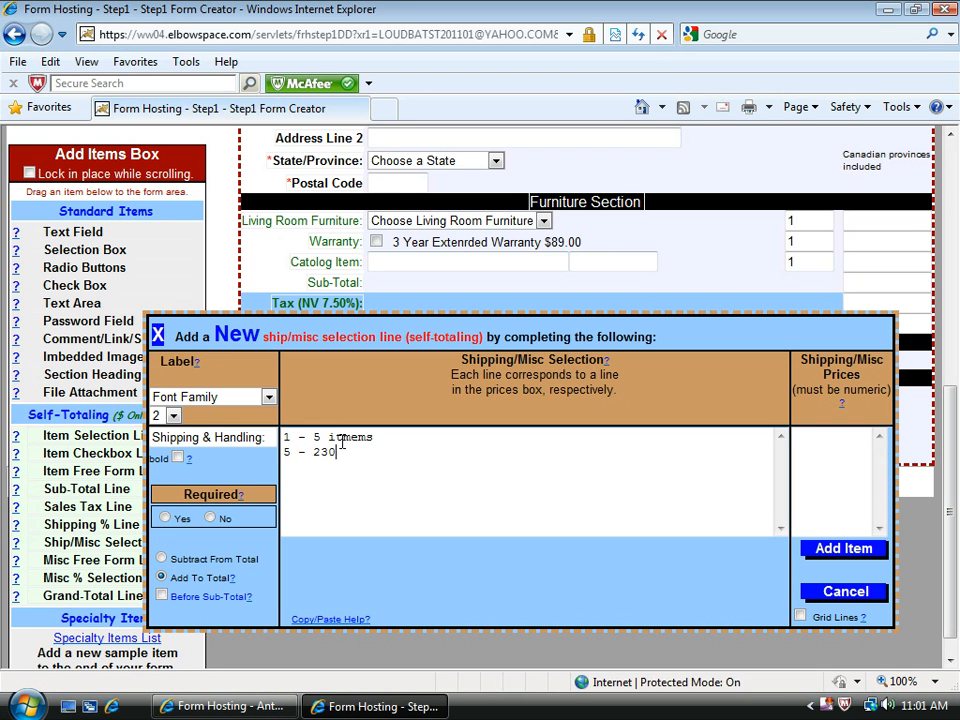
pyautogui.write('0')
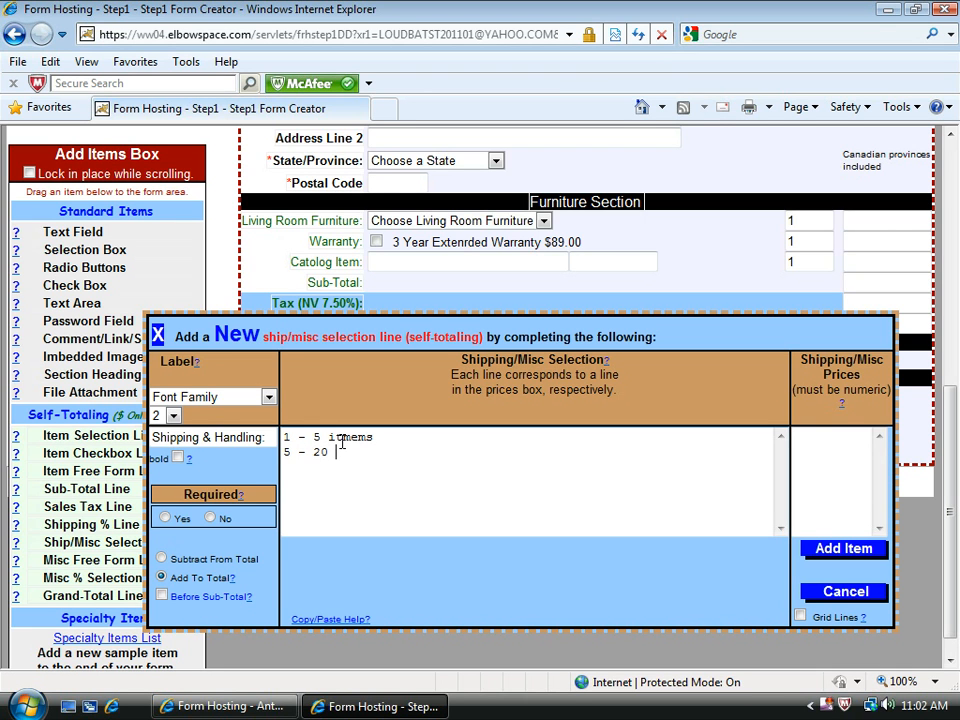
pyautogui.write('items')
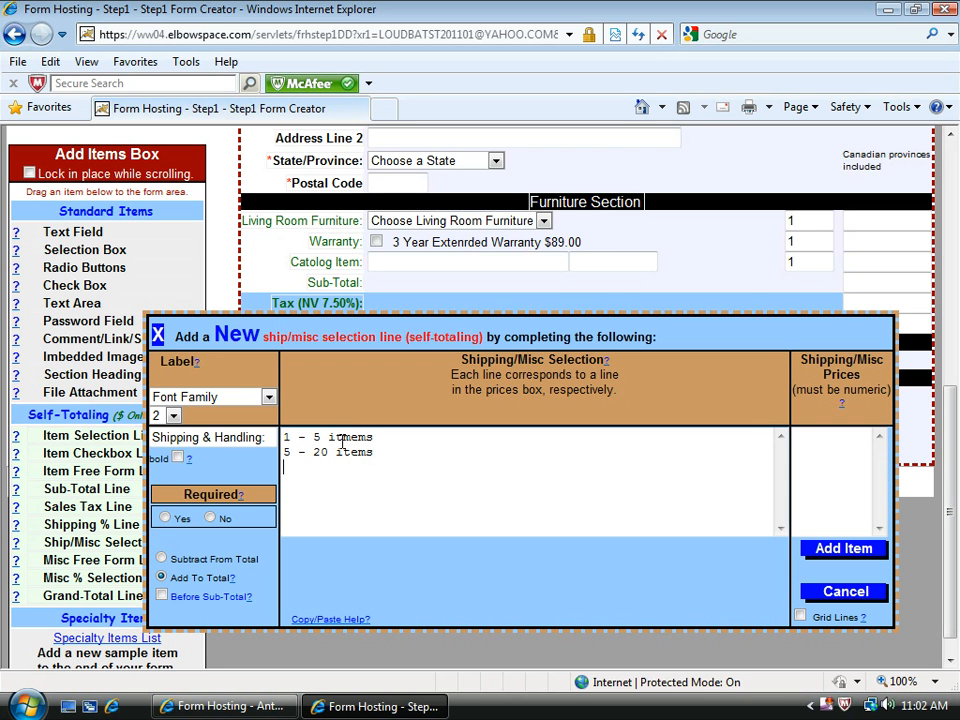
pyautogui.write('20')
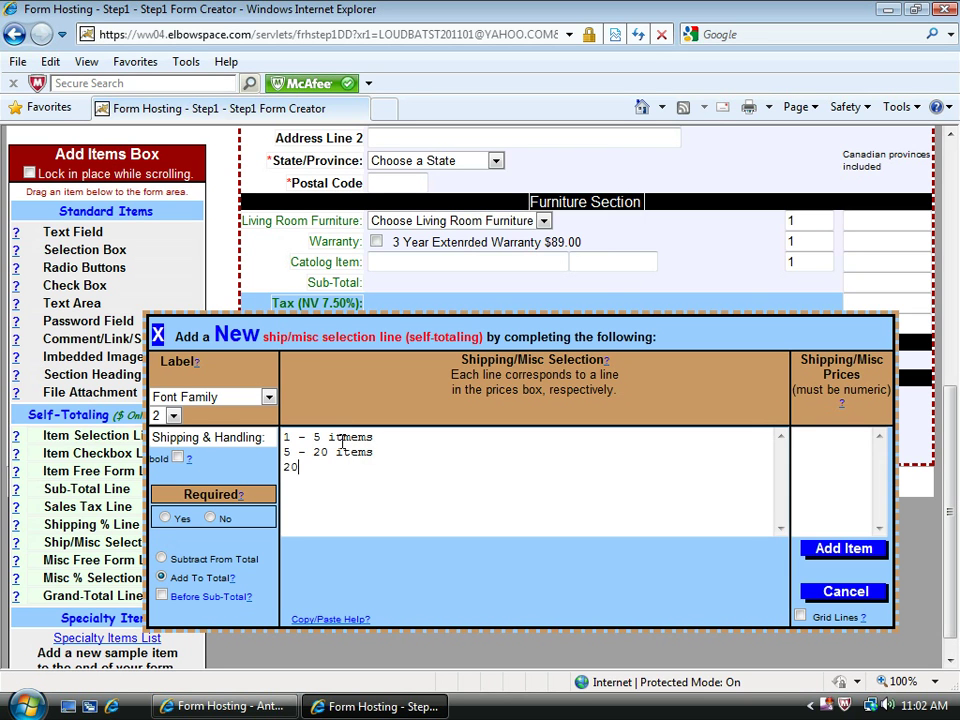
pyautogui.write('items')
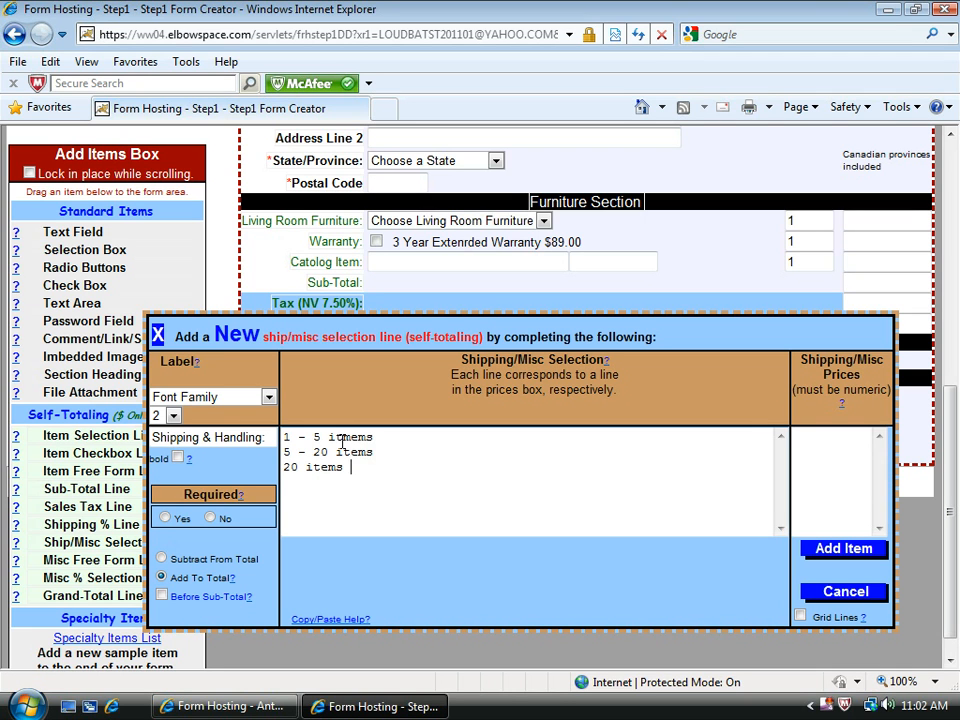
pyautogui.write('+')
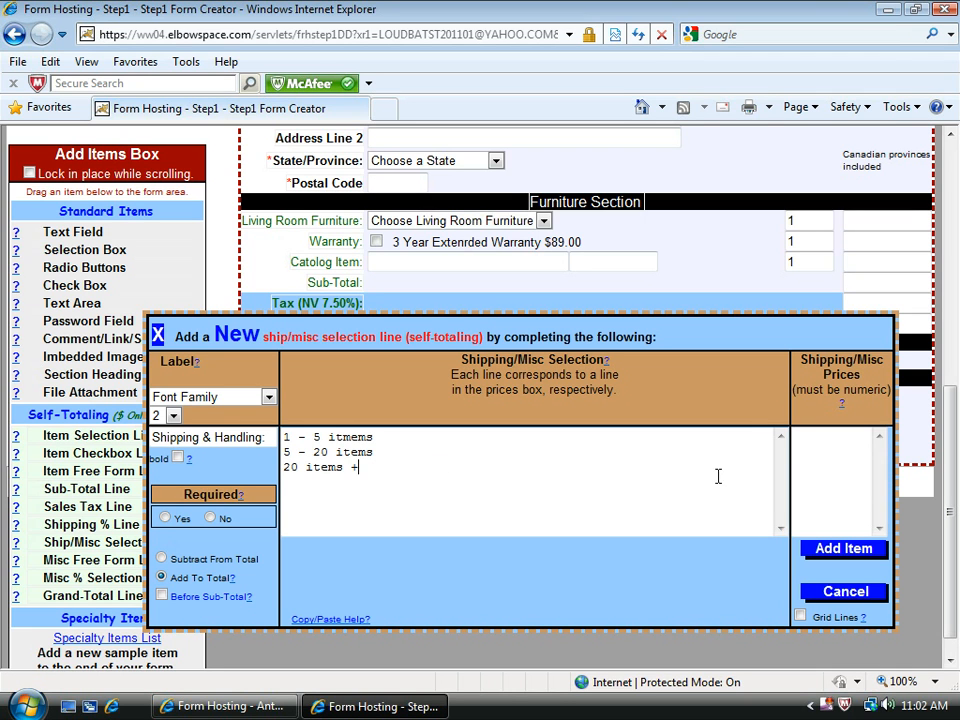
pyautogui.moveTo(434, 444)
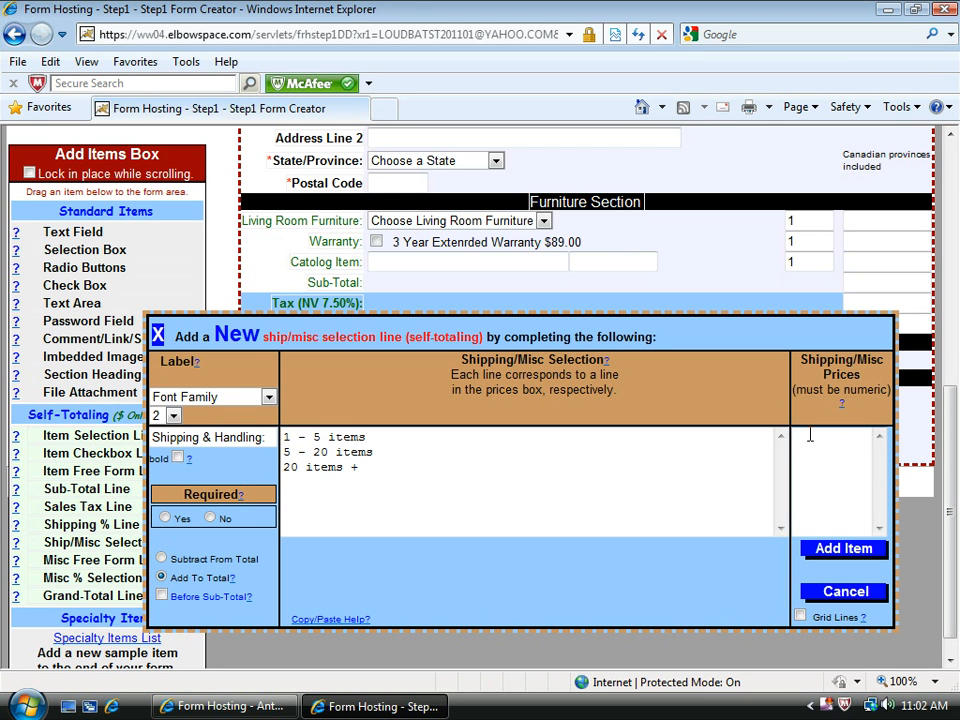
# Price the three tiers at 20.00, 40.00 and 65.00 and add the Shipping & Handling line
pyautogui.write('20.00')
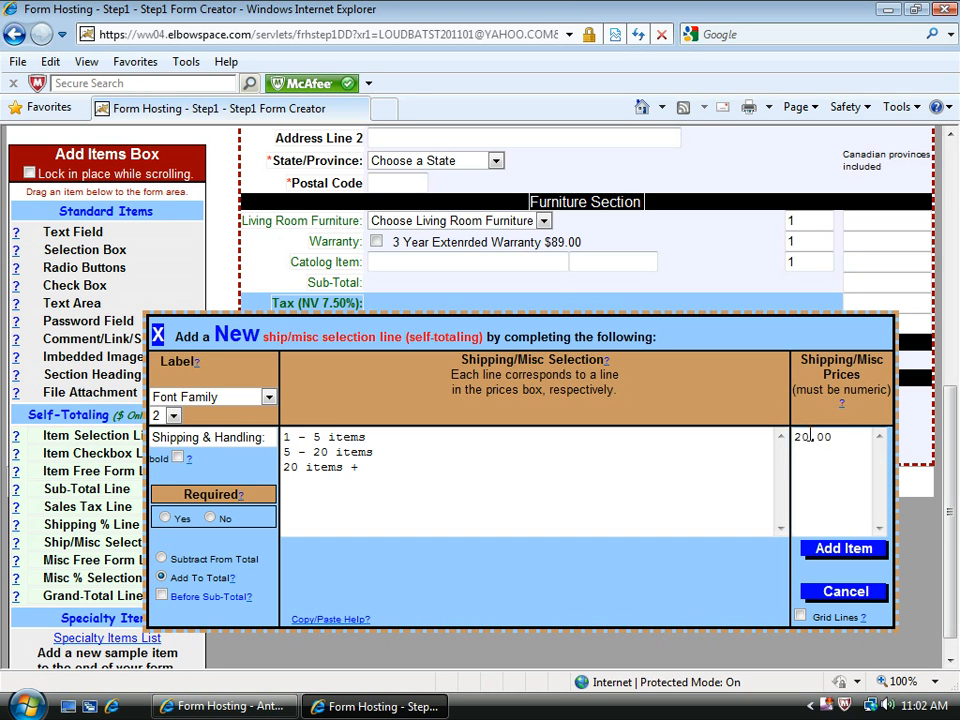
pyautogui.write('40.00')
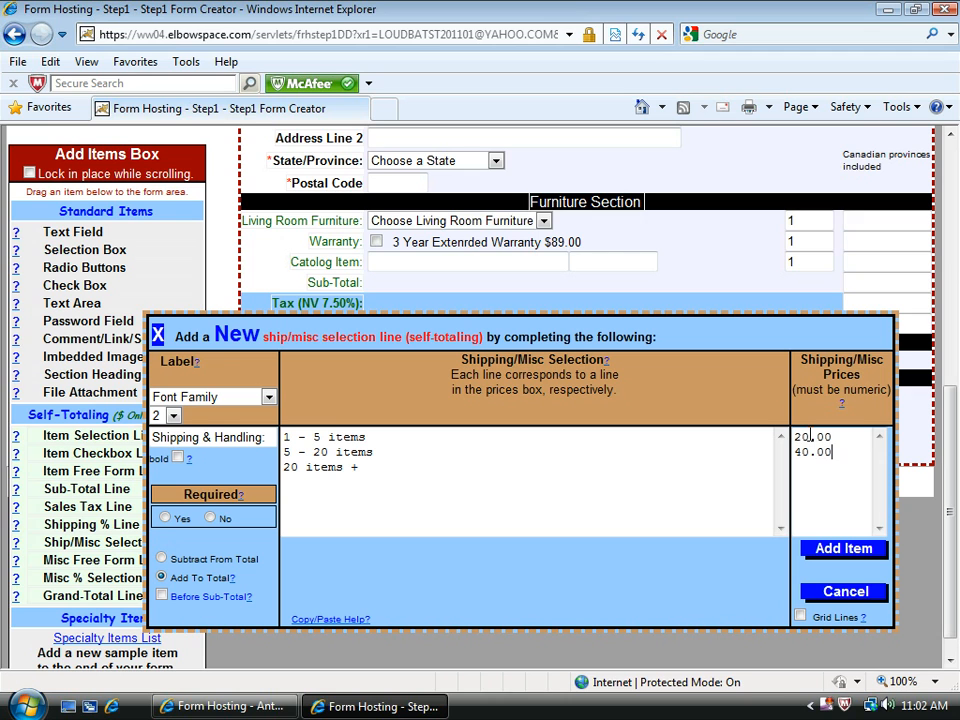
pyautogui.write('+')
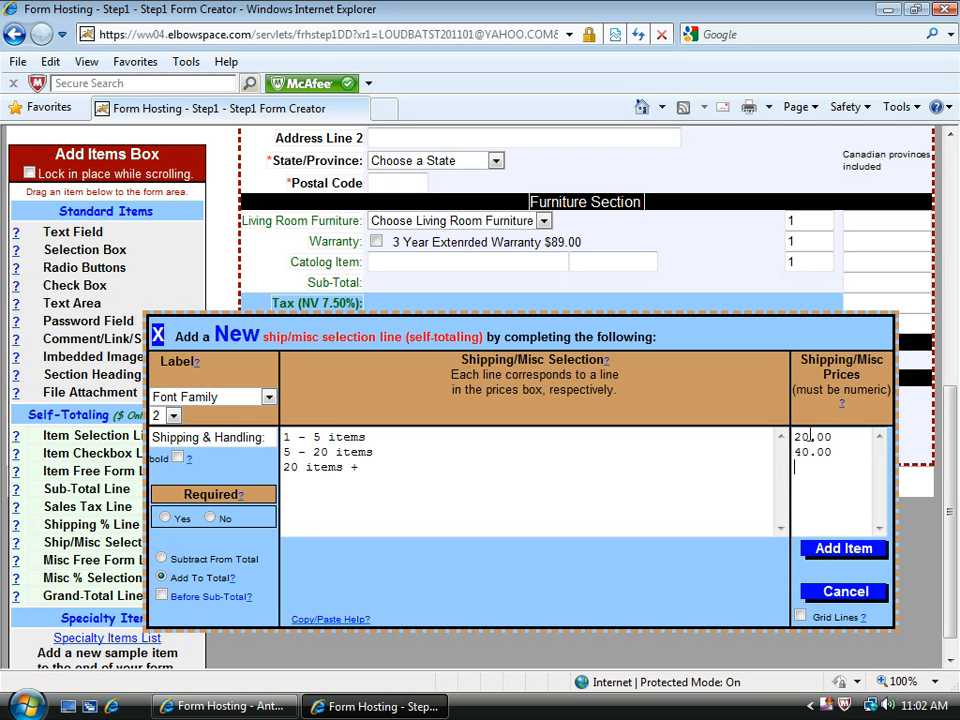
pyautogui.write('65.00')
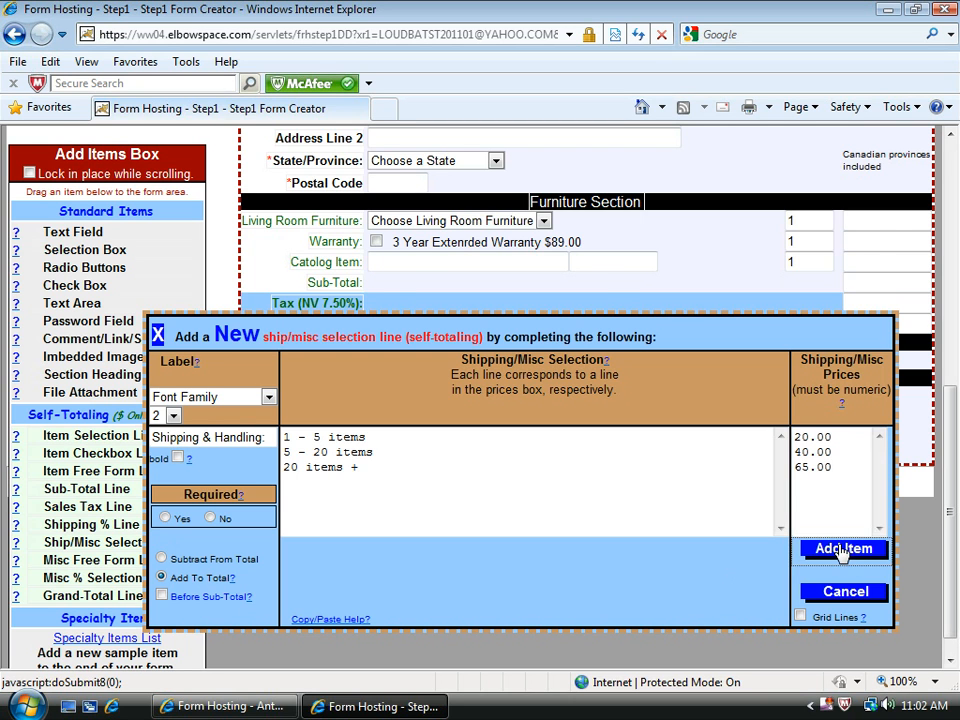
pyautogui.click(844, 548)
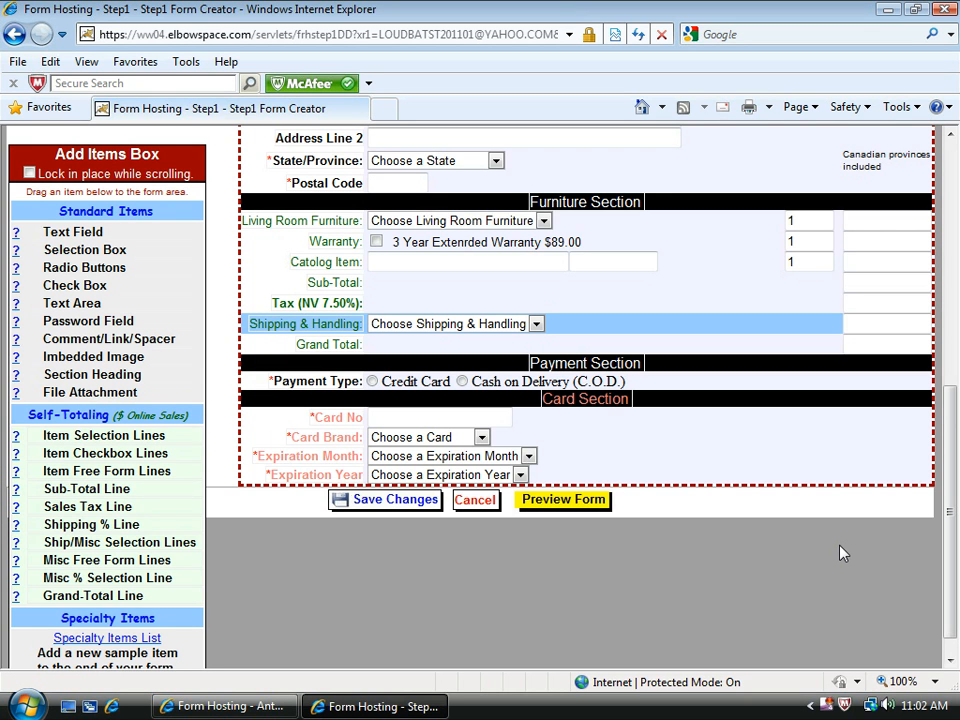
pyautogui.moveTo(736, 596)
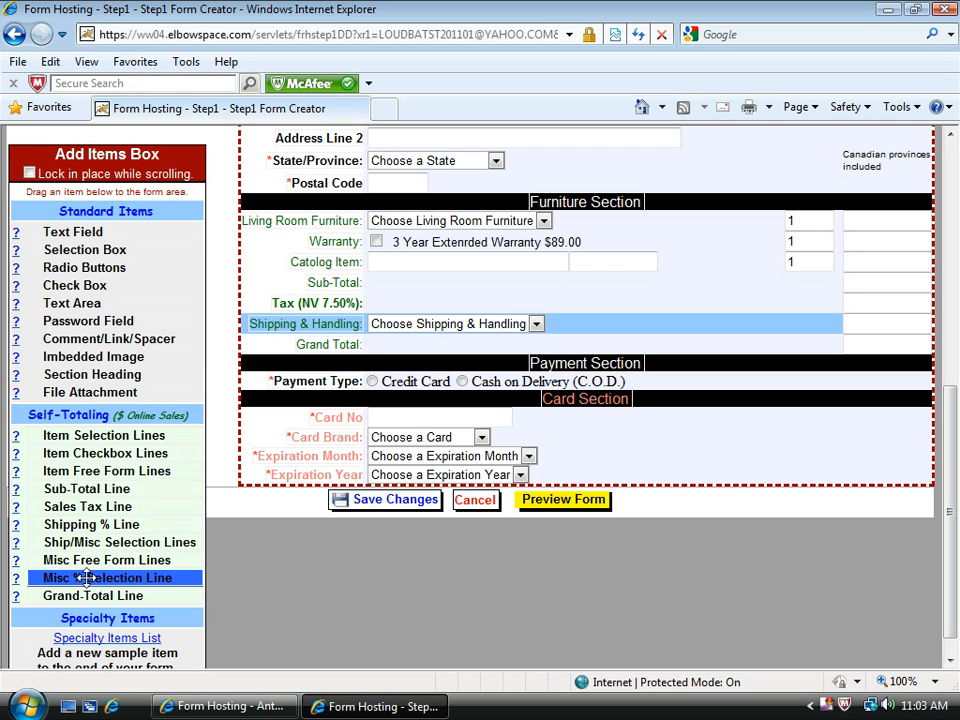
# Drop a Misc % Selection Line onto the form and label it 'Senior Discount'
pyautogui.moveTo(108, 576); pyautogui.dragTo(380, 340)
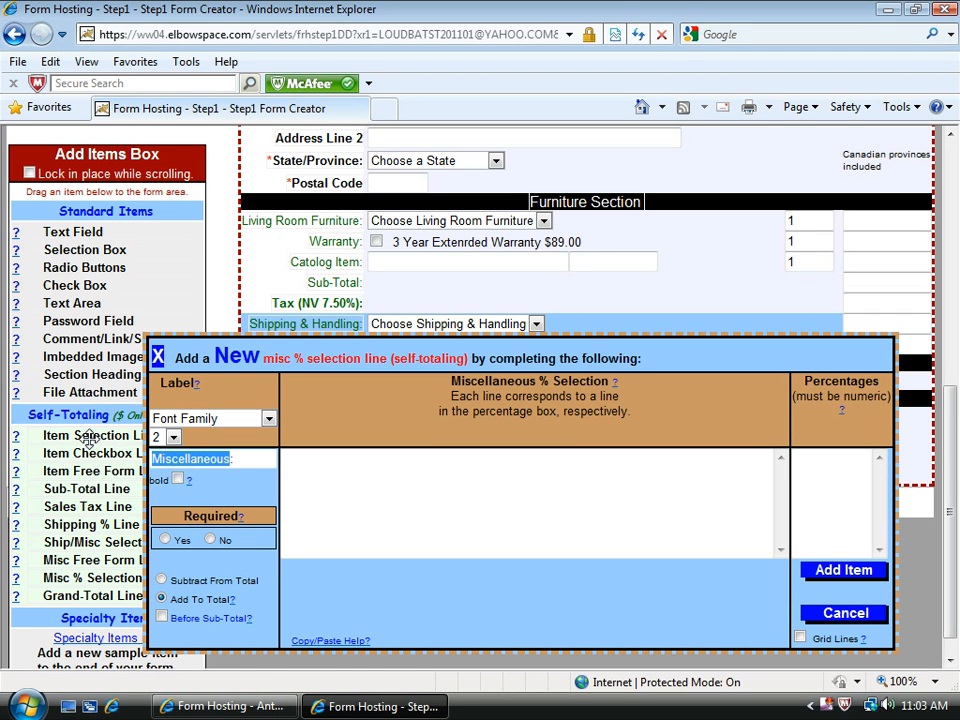
pyautogui.write('Sen')
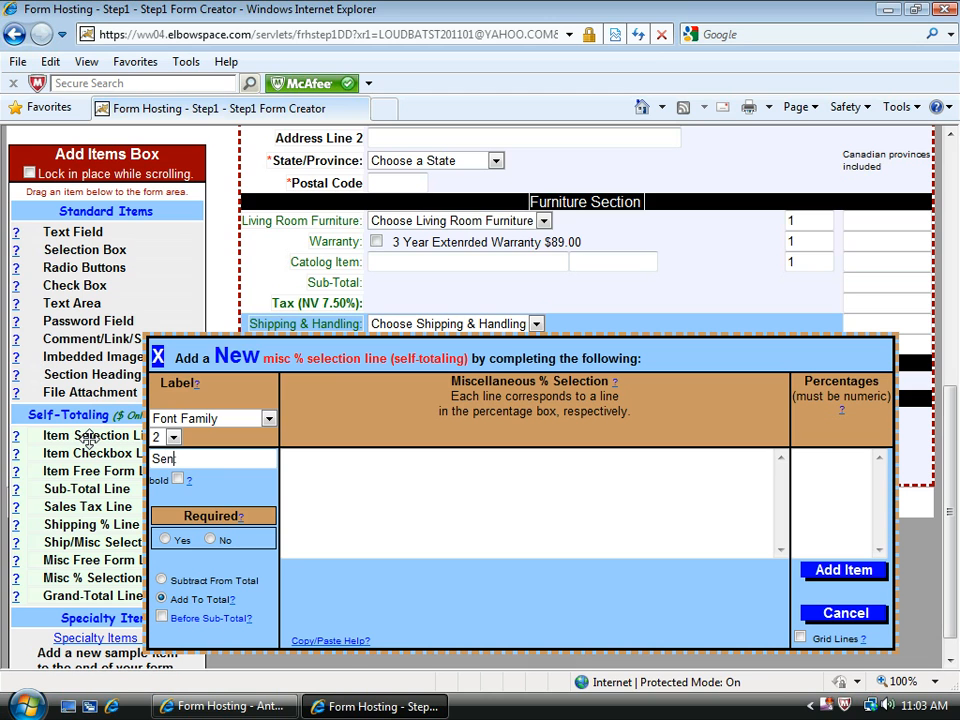
pyautogui.write('ior')
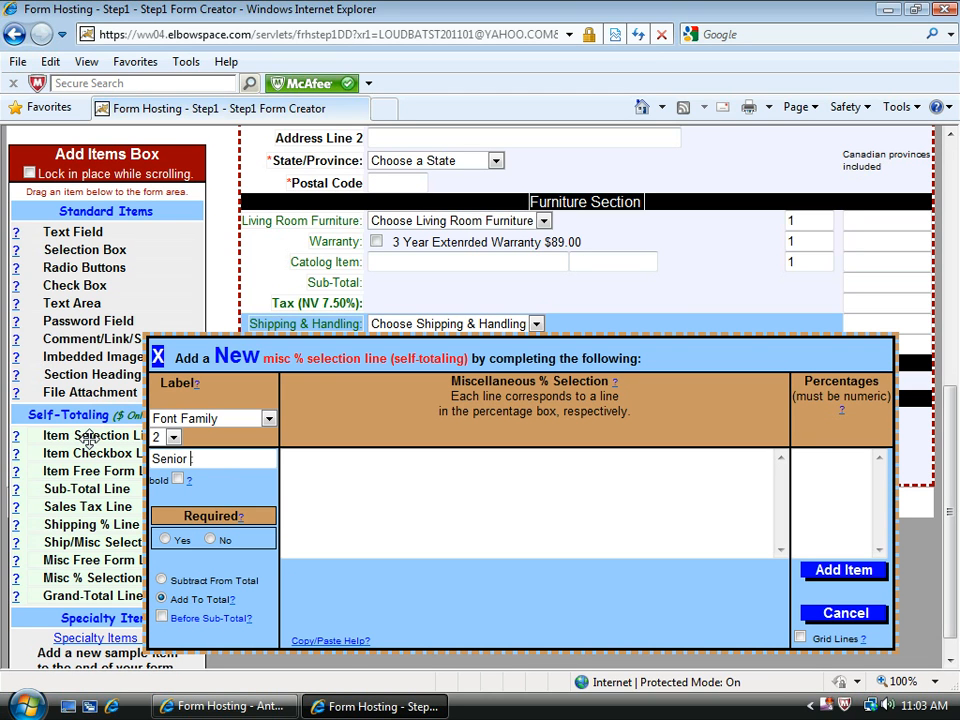
pyautogui.write('Disco')
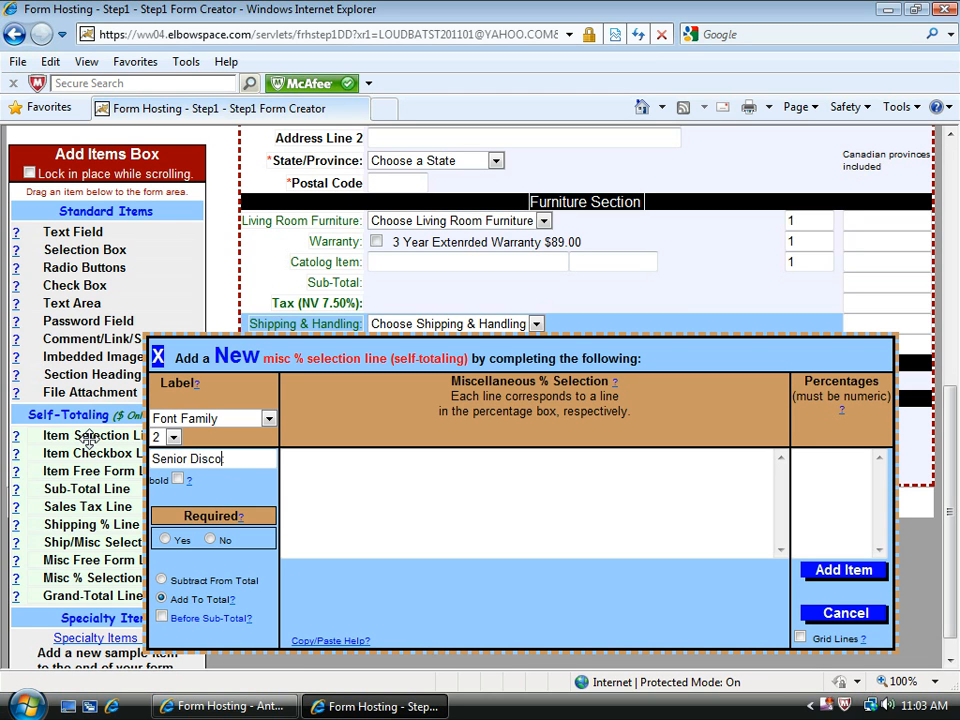
pyautogui.write('unt:')
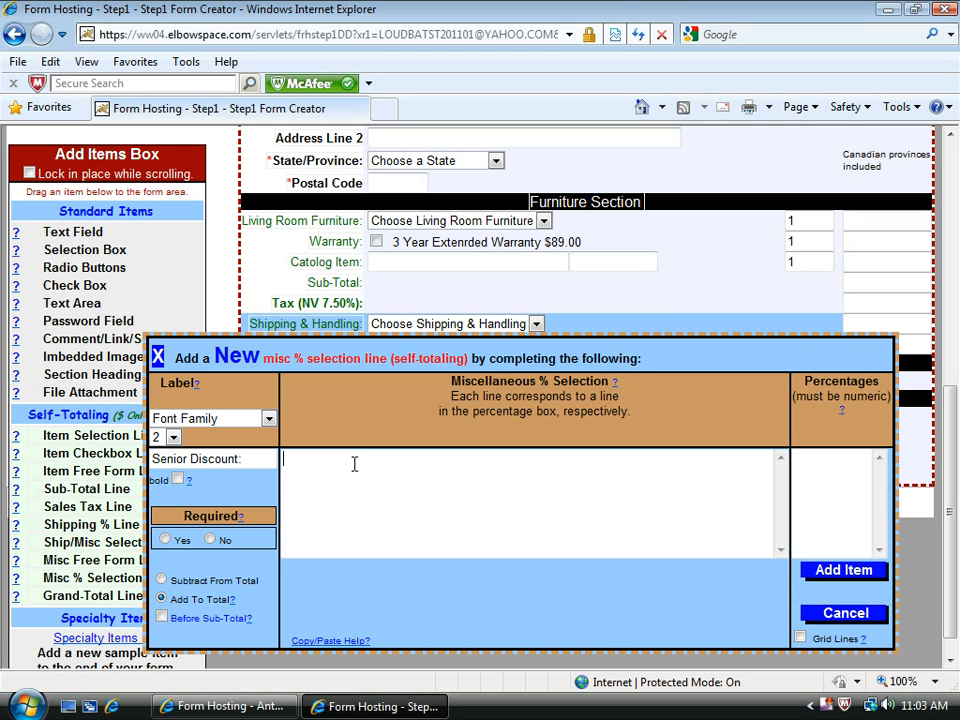
# Enter the age selections 60-70 and 70+ with rates 10.00 and 15.00 percent
pyautogui.write('Ages 60')
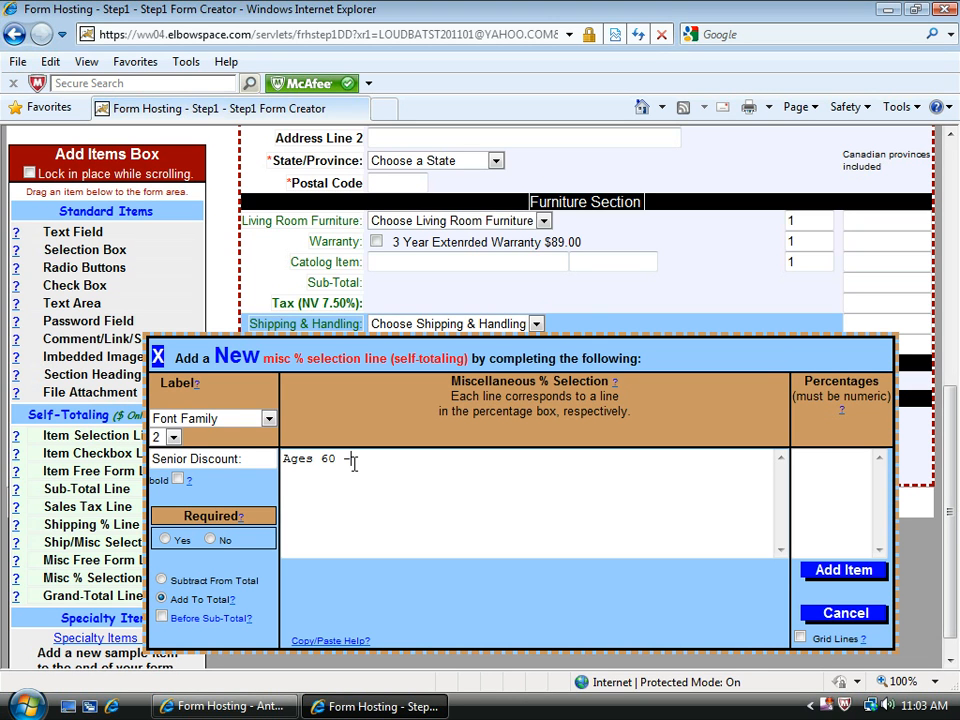
pyautogui.write('-70')
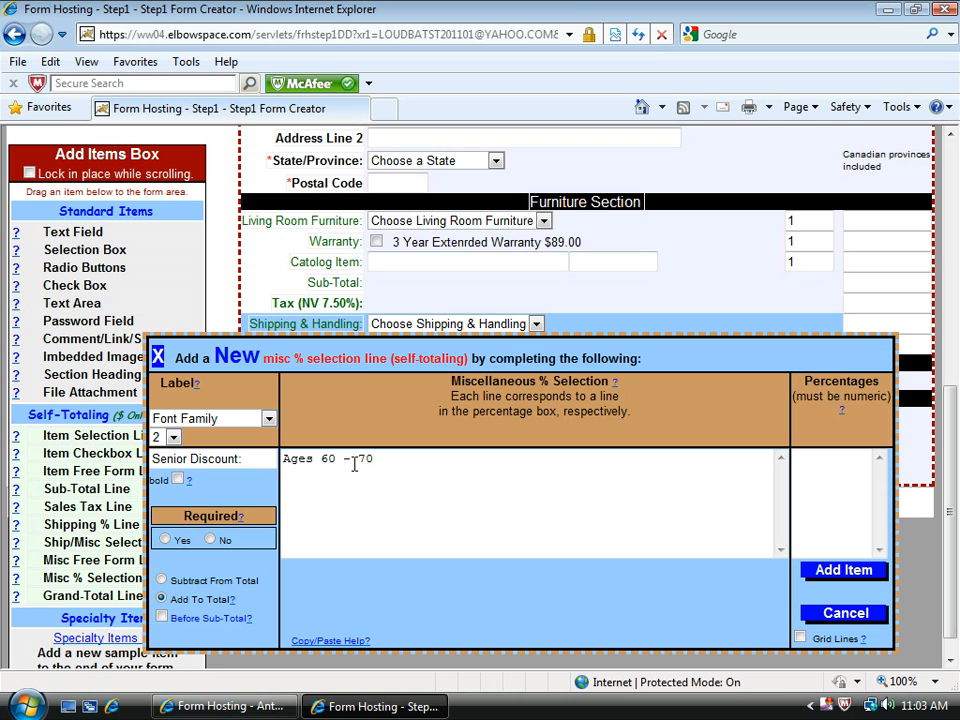
pyautogui.write('A')
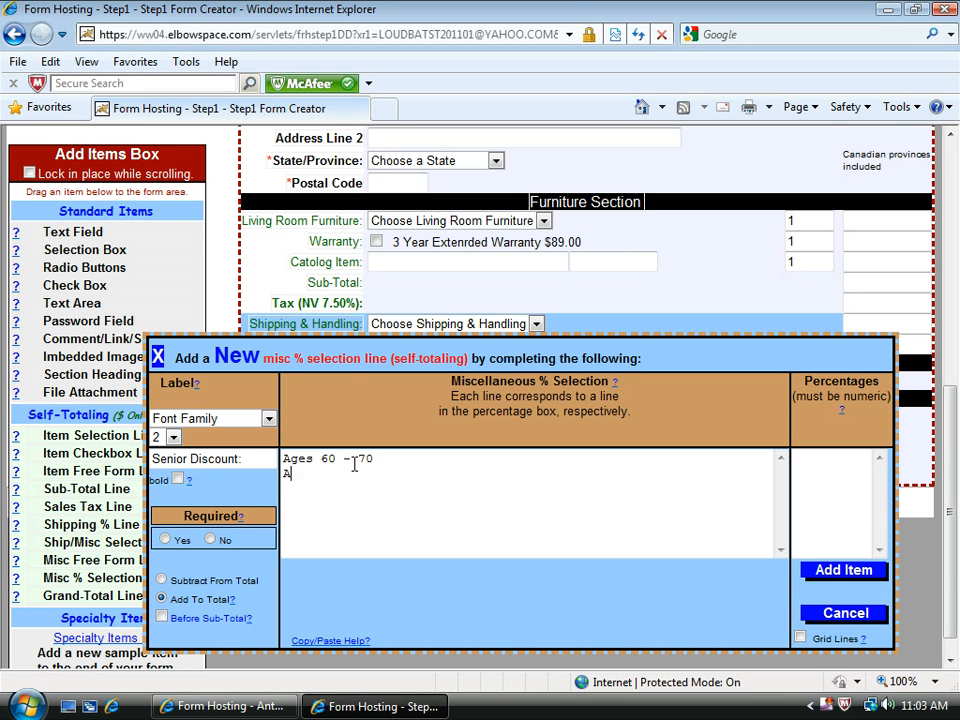
pyautogui.write('ges 70 +')
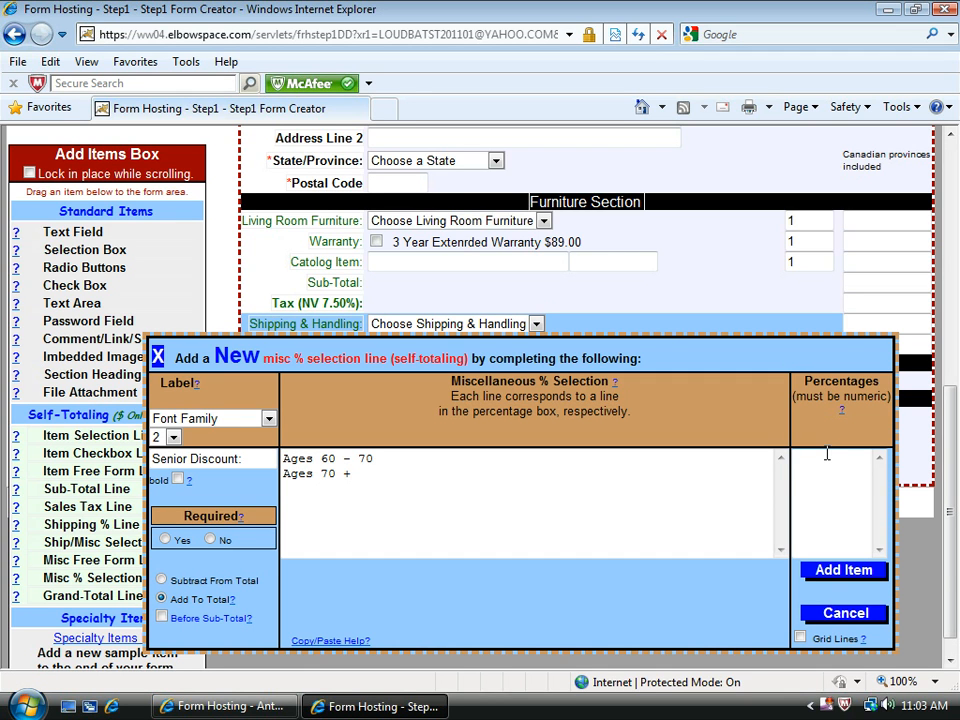
pyautogui.write('10.')
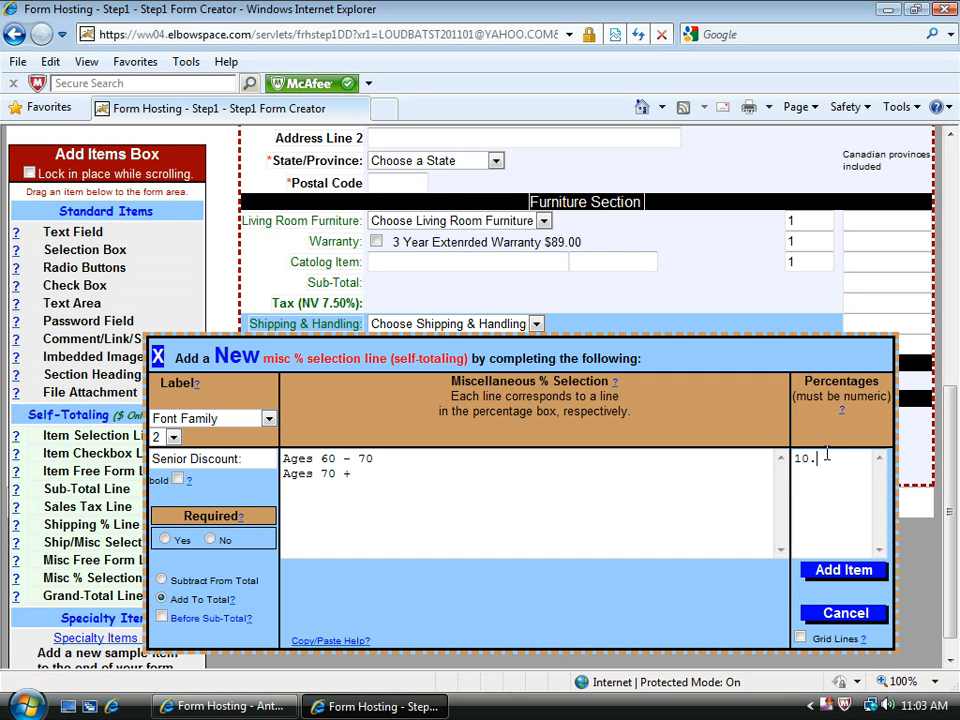
pyautogui.write('00')
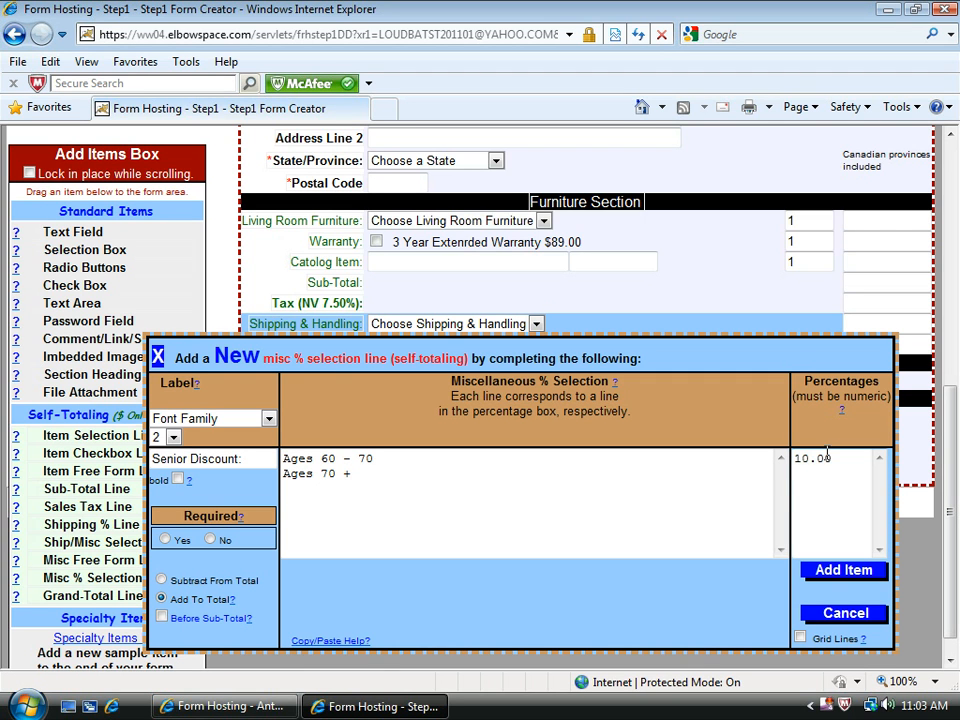
pyautogui.write('15.00')
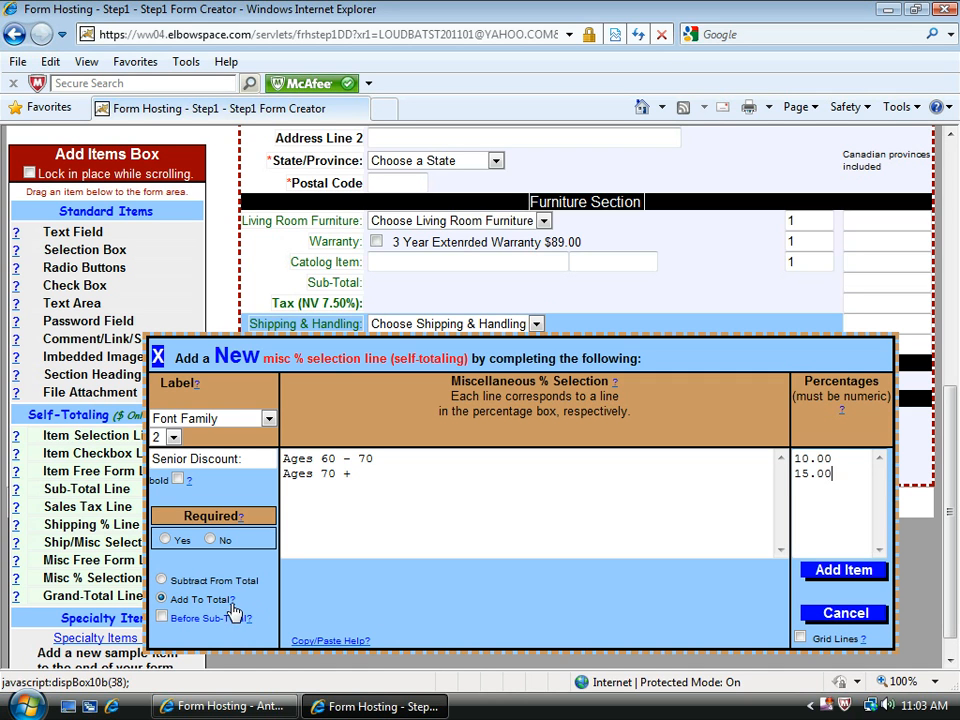
pyautogui.moveTo(196, 580)
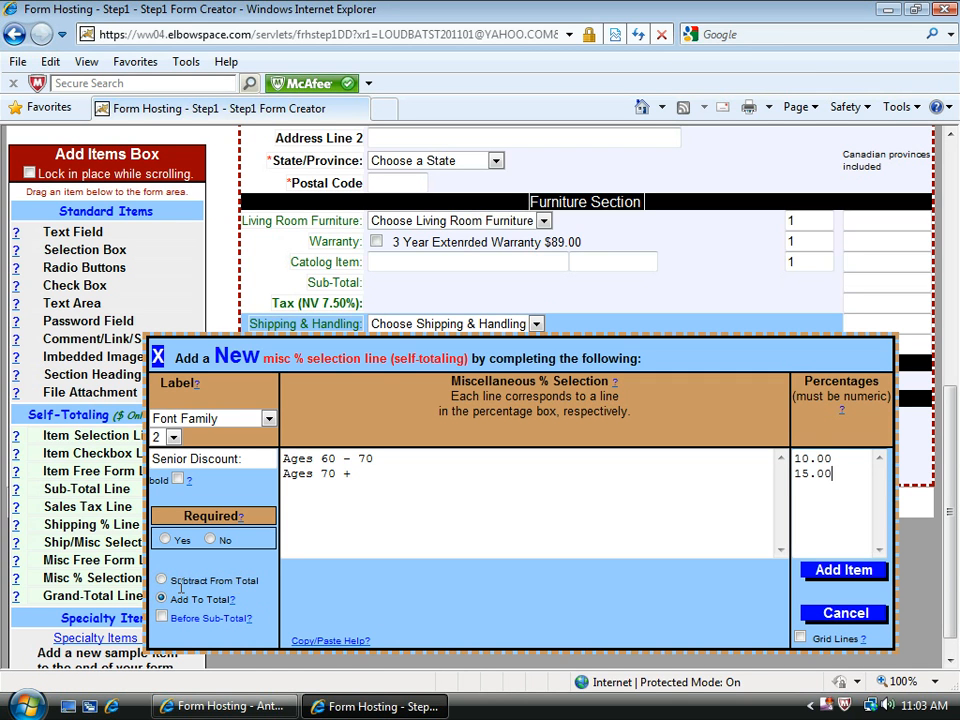
# Set the discount to Subtract From Total and add the Senior Discount line
pyautogui.click(162, 580)
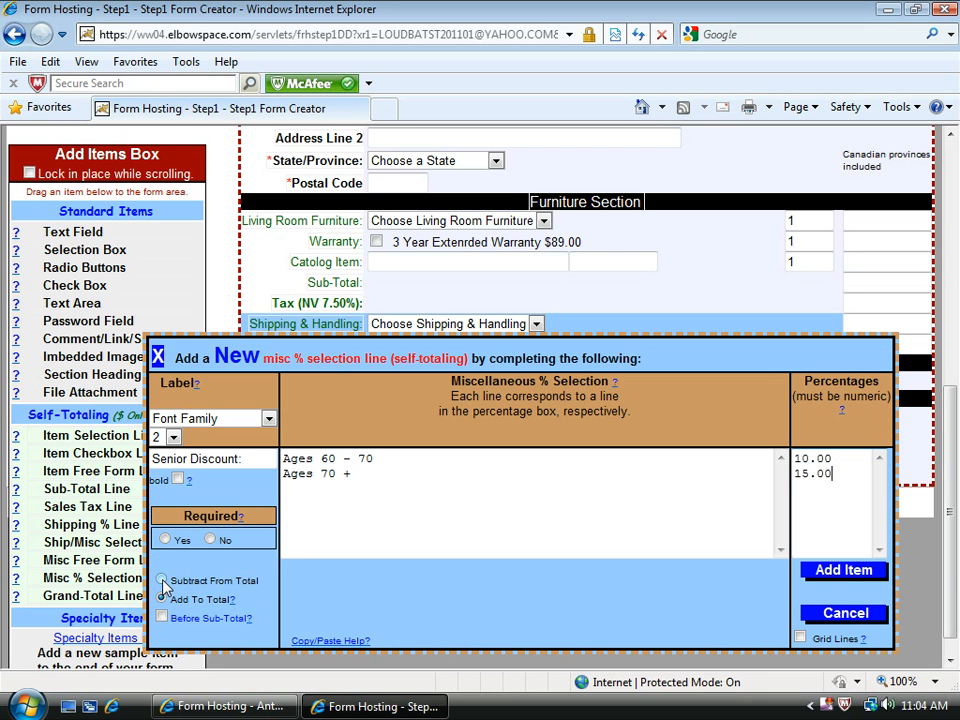
pyautogui.click(162, 580)
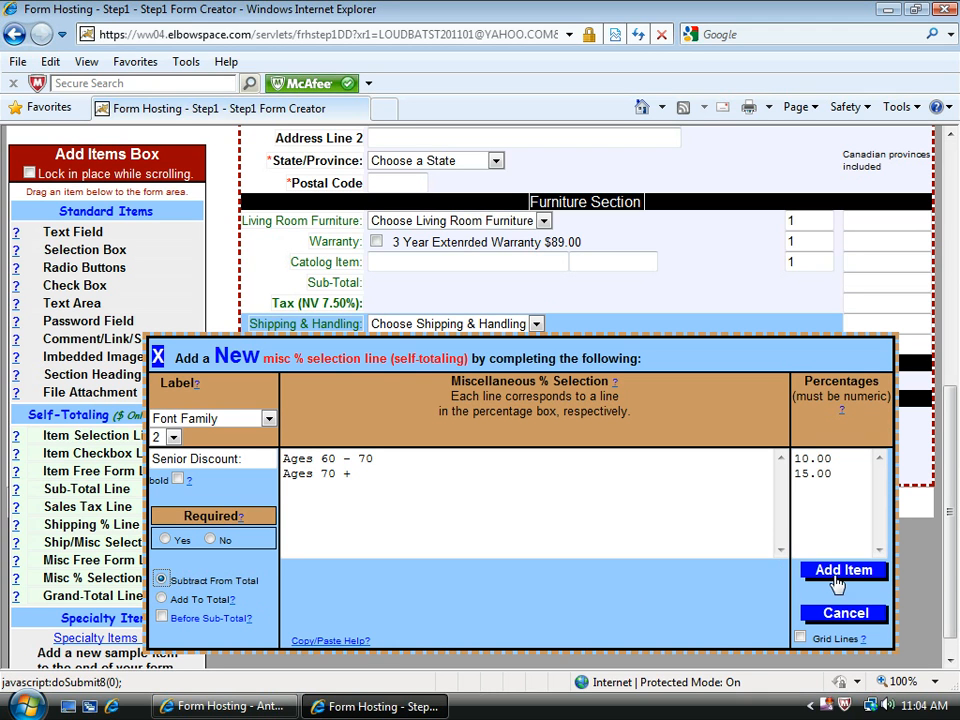
pyautogui.click(844, 570)
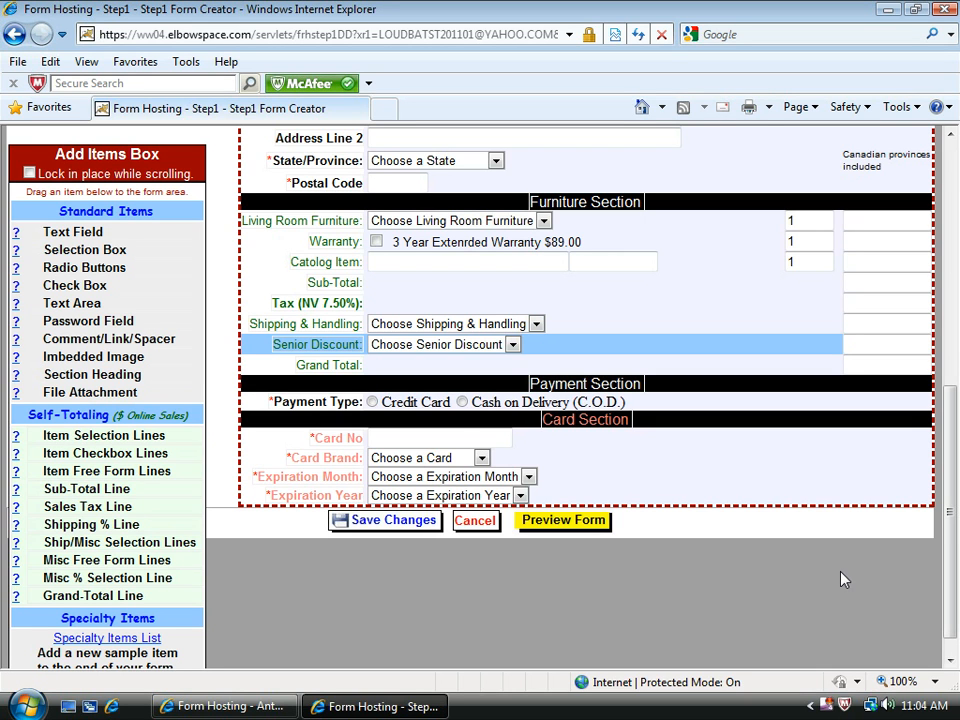
pyautogui.moveTo(734, 242)
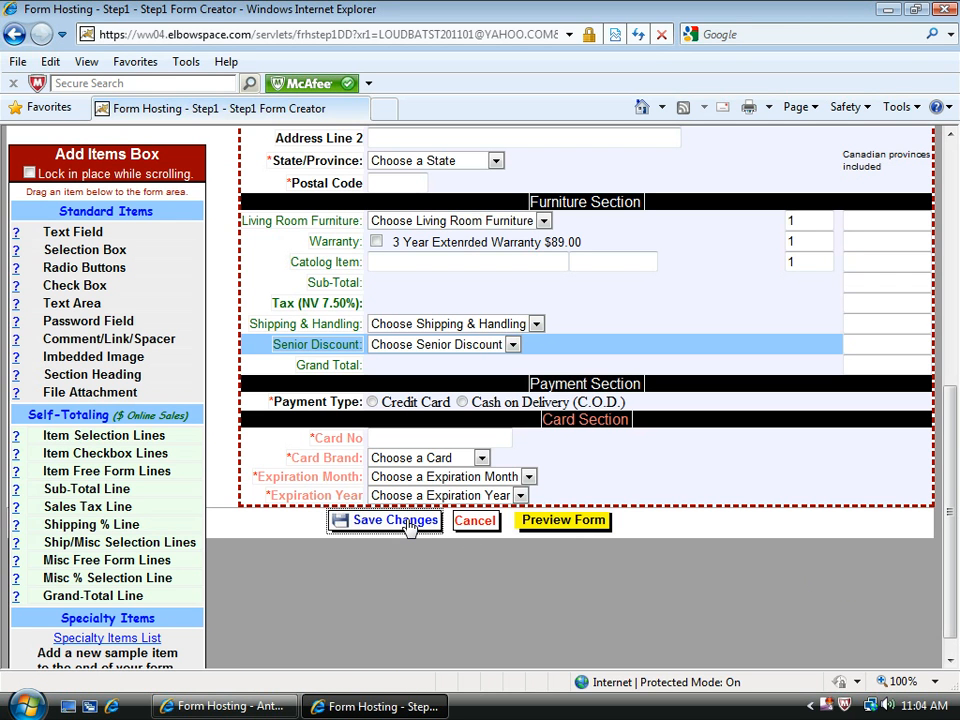
# Save the form changes and launch the Order Form preview
pyautogui.click(392, 520)
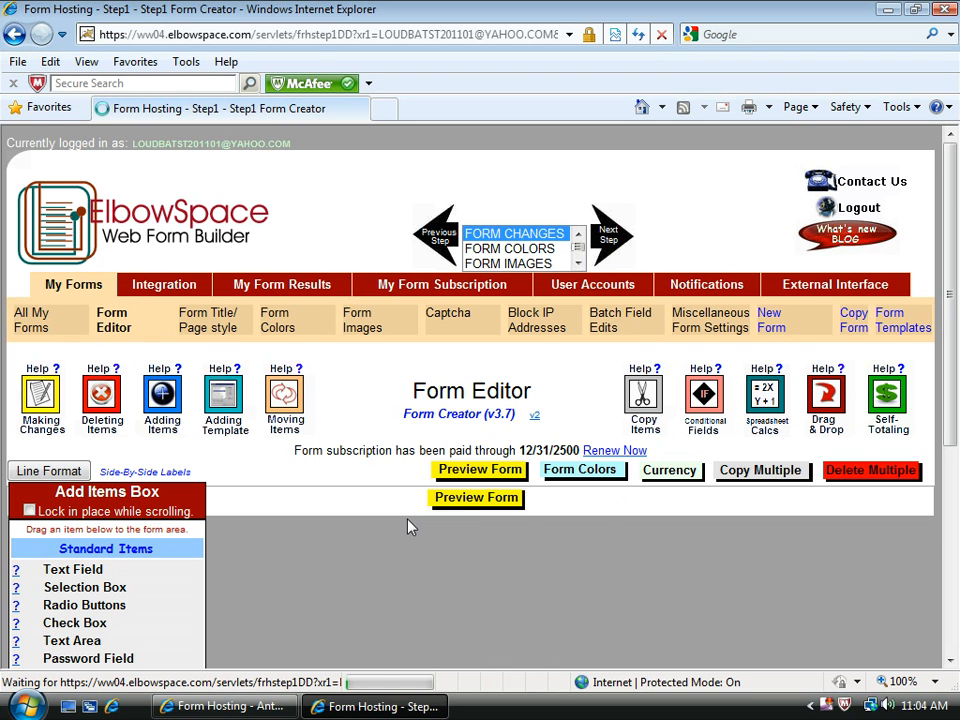
pyautogui.click(476, 496)
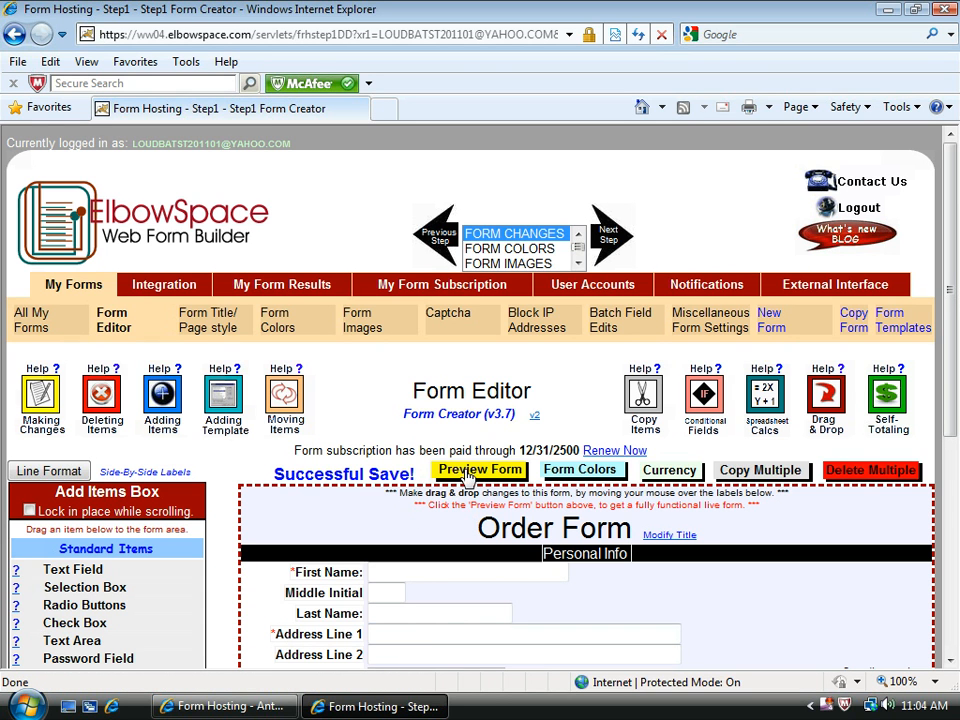
pyautogui.click(480, 470)
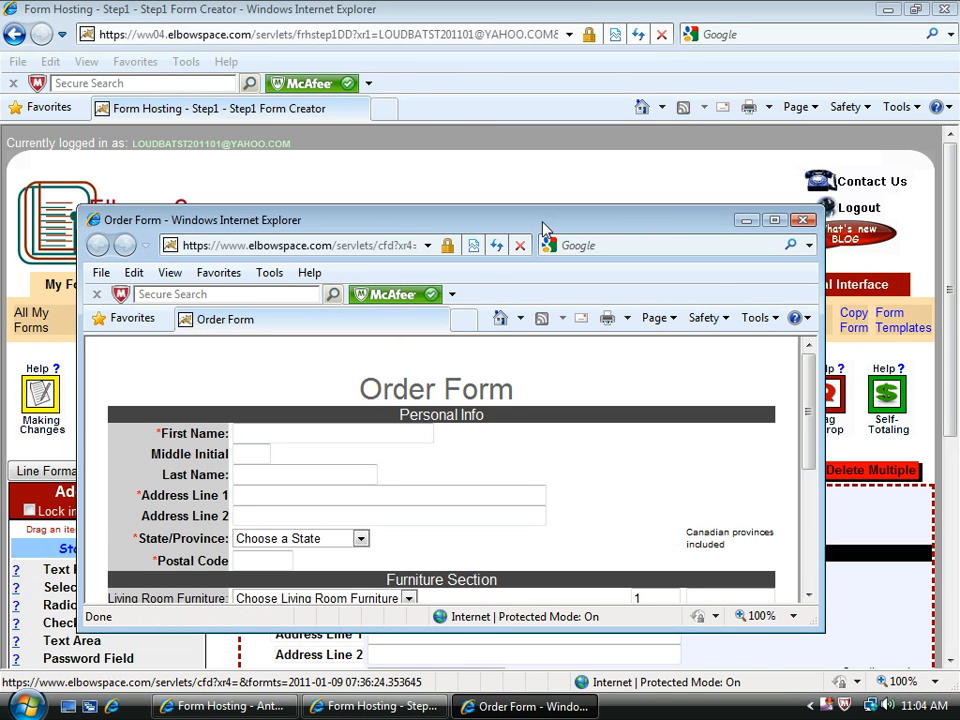
# Maximise the preview, choose the Couch ($700.00) and tick the $89.00 extended warranty
pyautogui.click(776, 220)
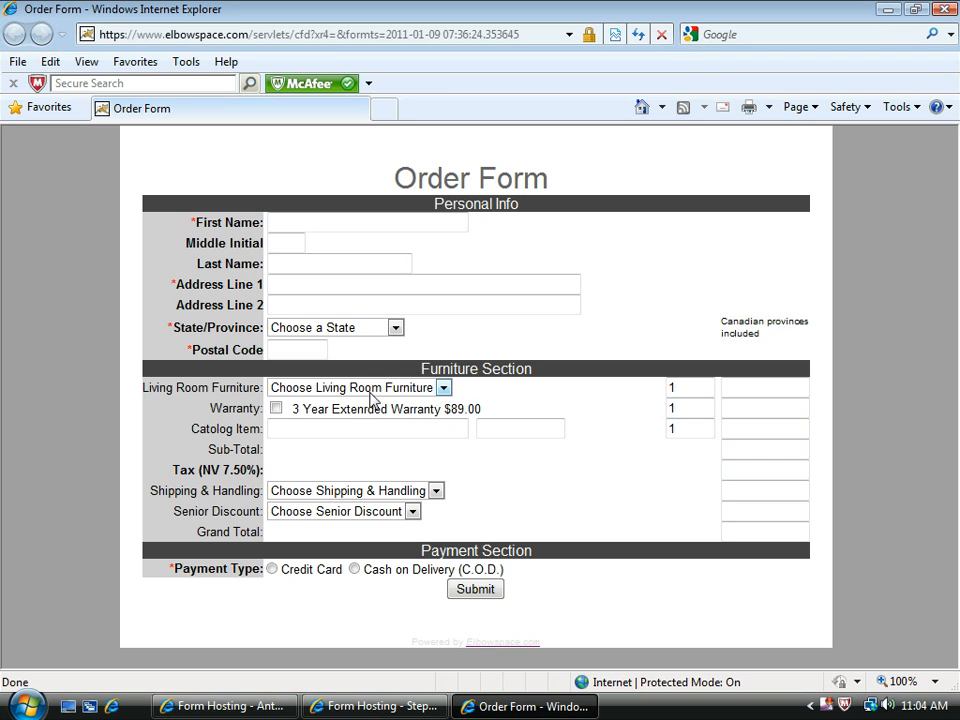
pyautogui.click(444, 388)
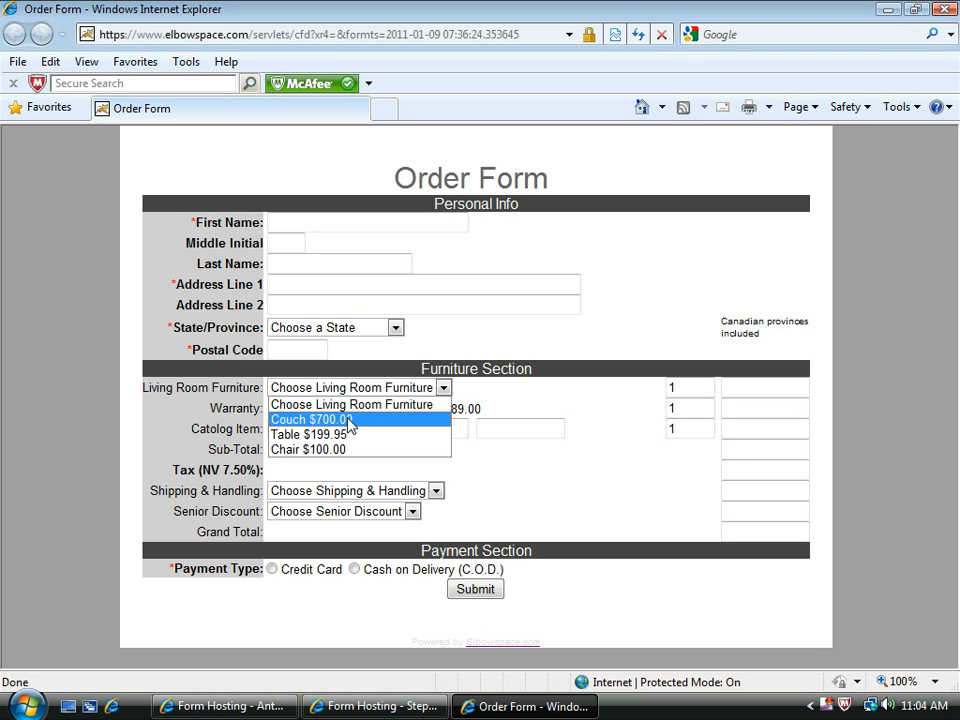
pyautogui.click(310, 420)
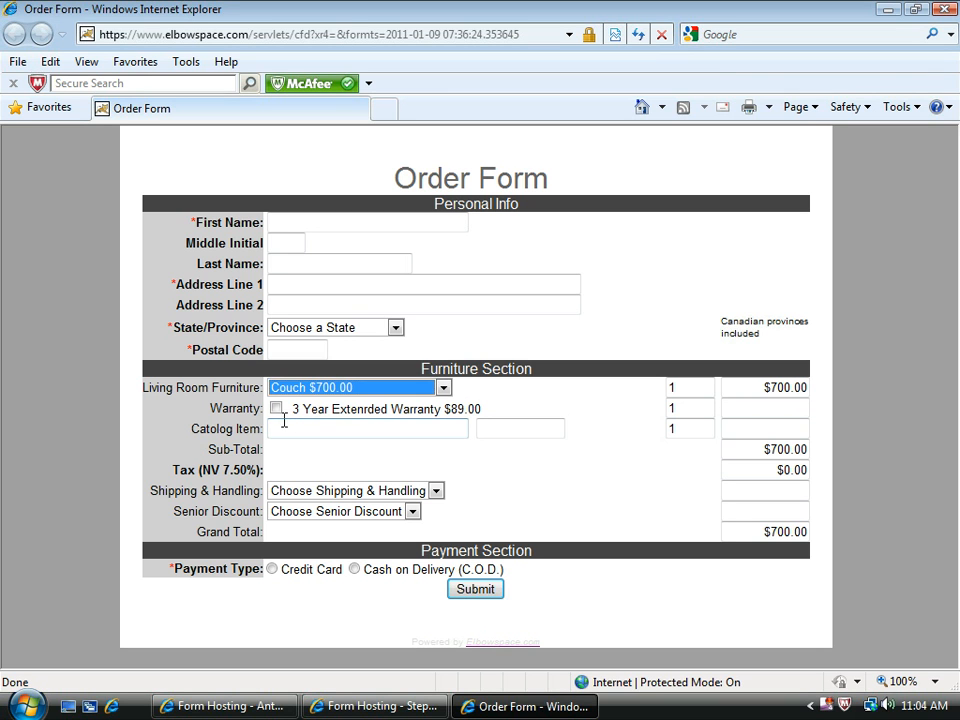
pyautogui.click(276, 408)
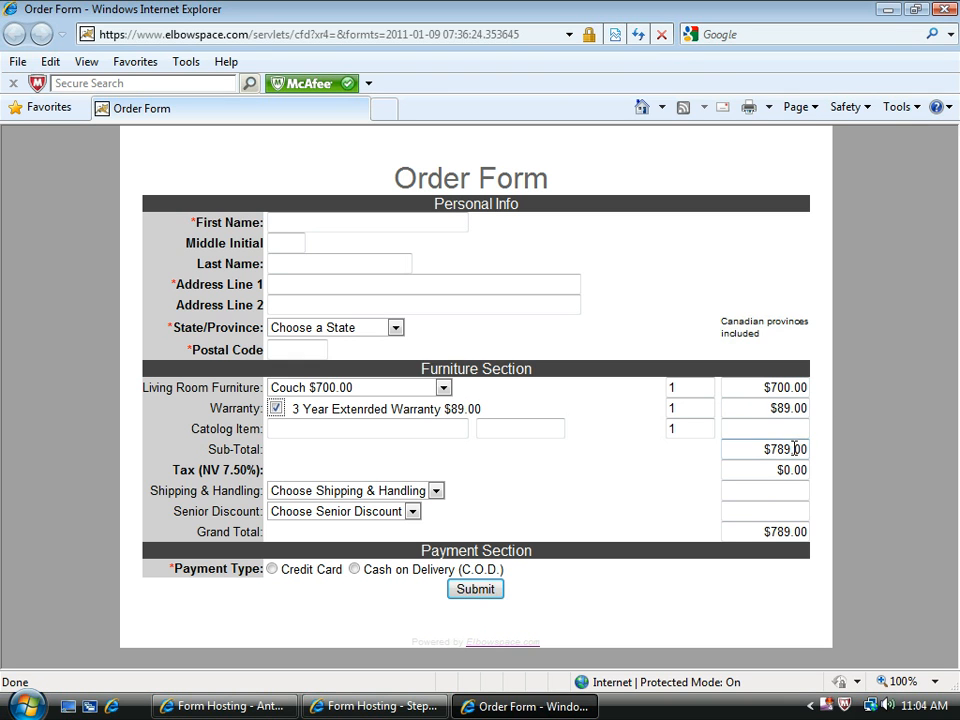
pyautogui.click(368, 428)
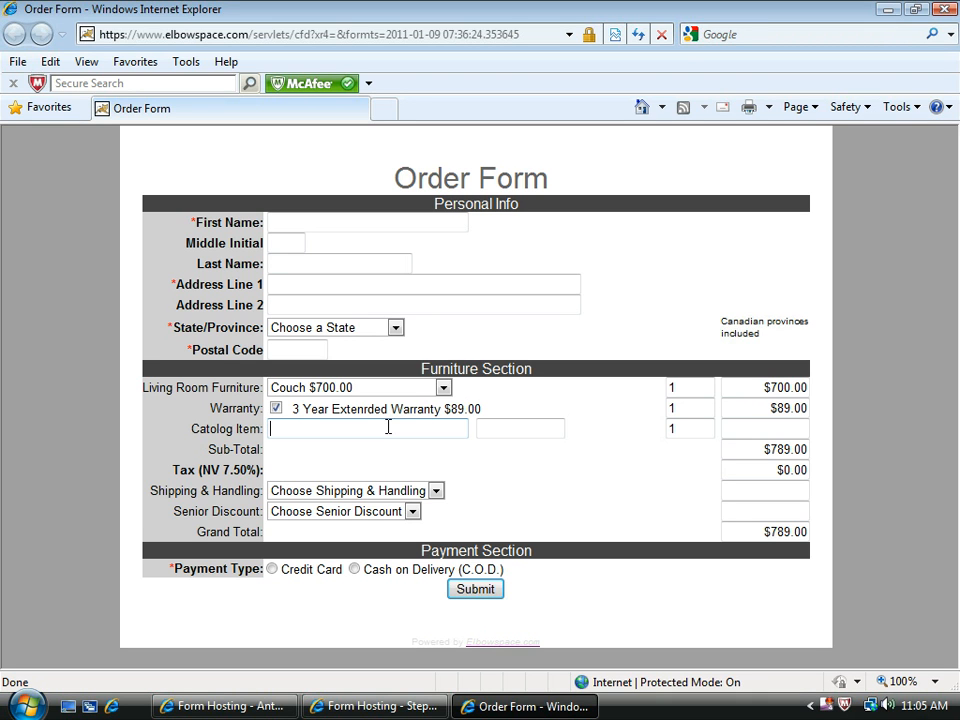
# Enter catalog item 'Chair Sku#3303' at 100.00 with quantity 2 for a $989.00 subtotal
pyautogui.write('Chair S')
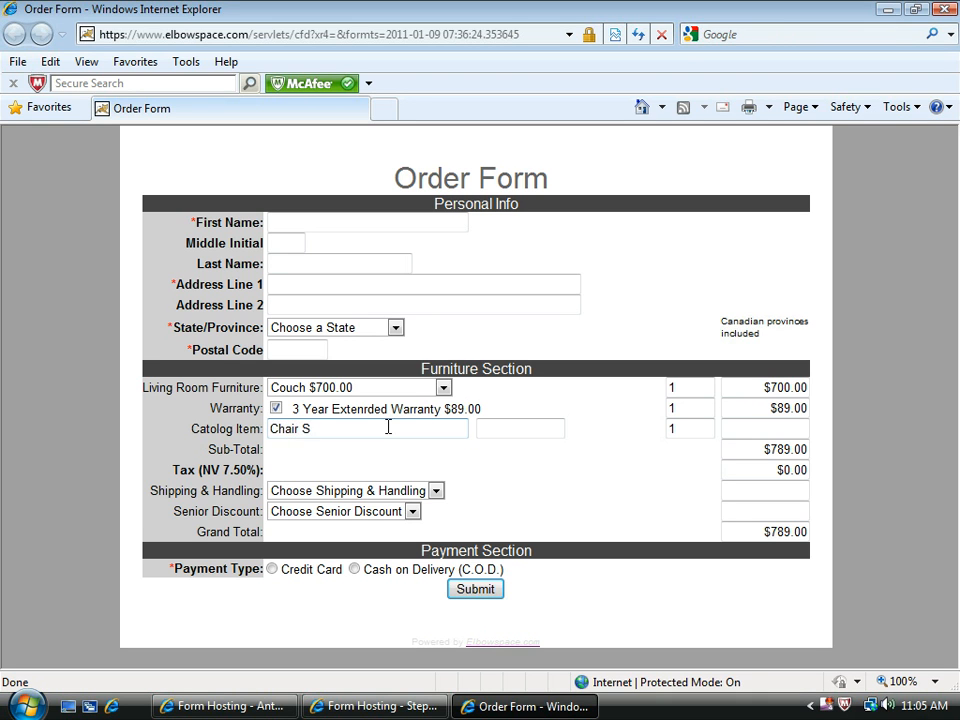
pyautogui.write('ku#')
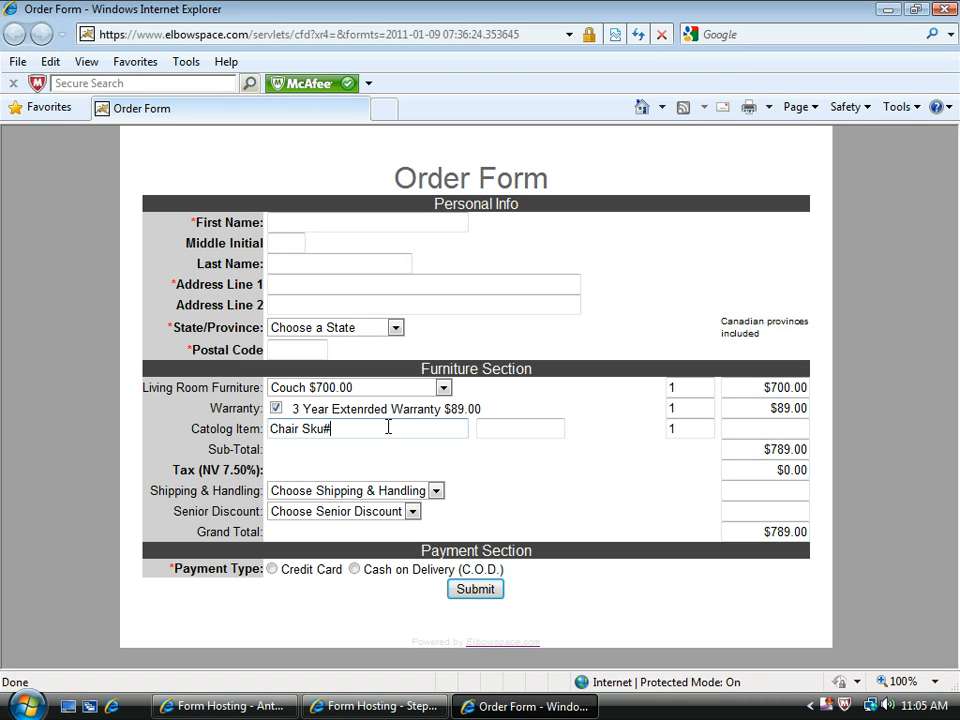
pyautogui.write('330')
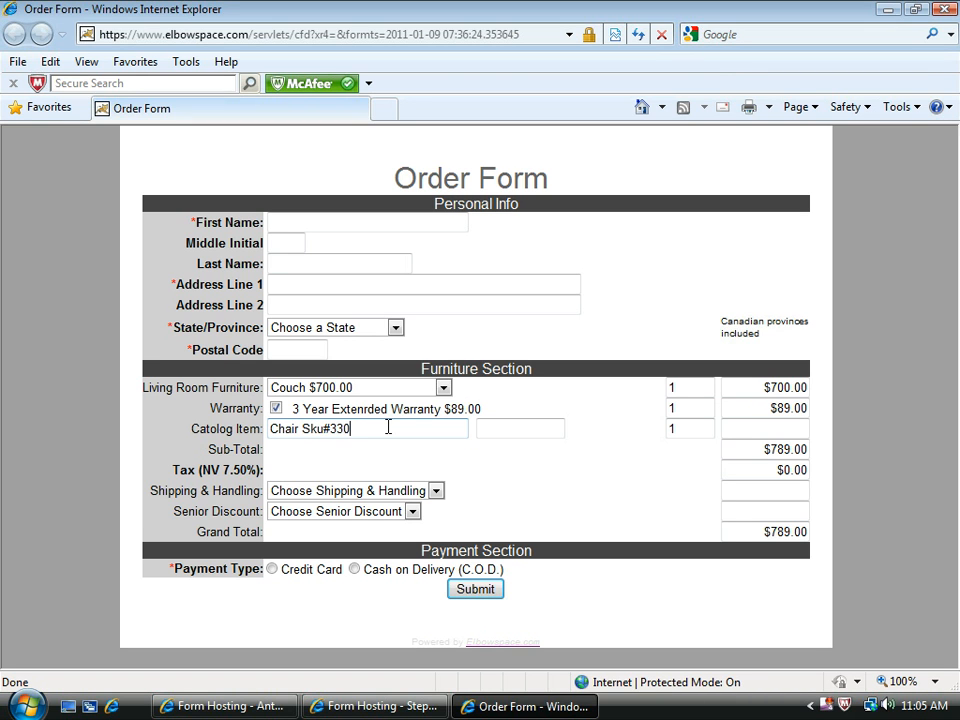
pyautogui.write('3')
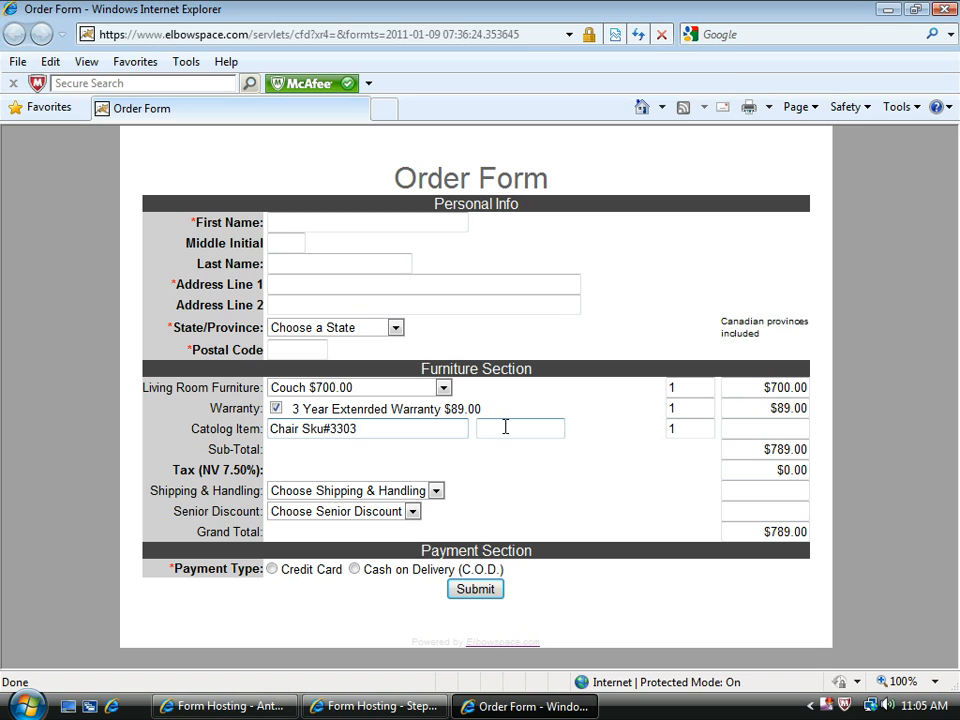
pyautogui.write('10')
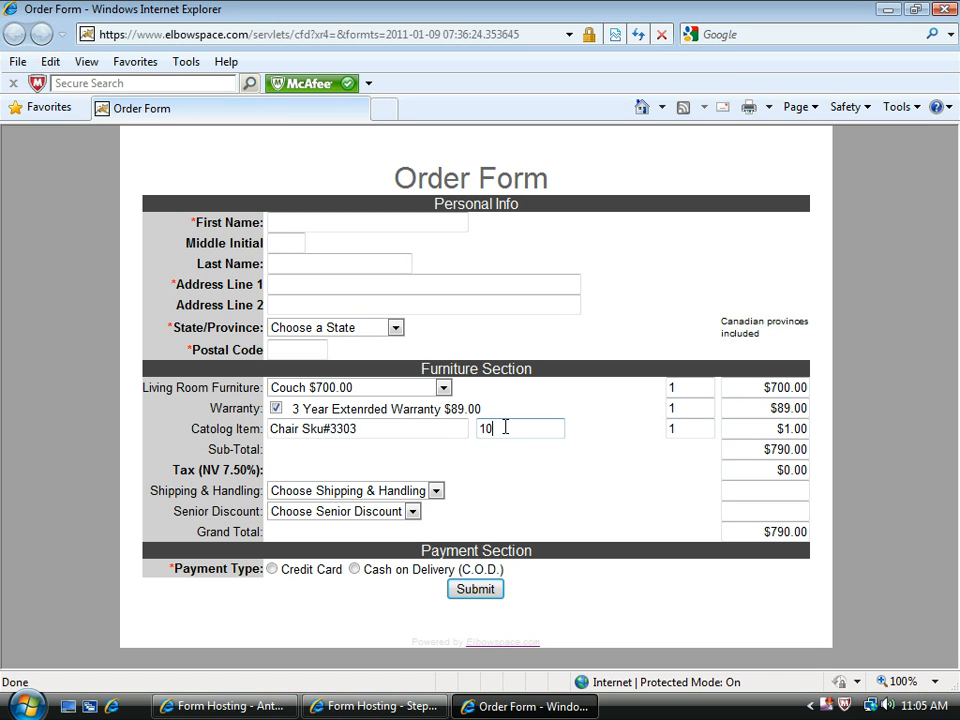
pyautogui.write('0.00')
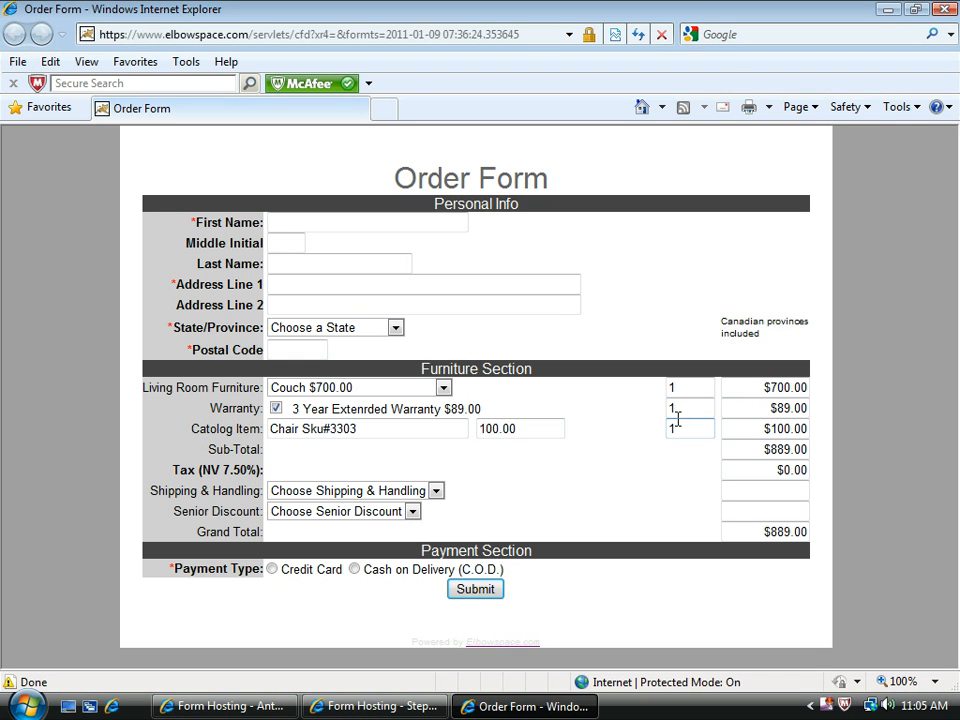
pyautogui.write('2')
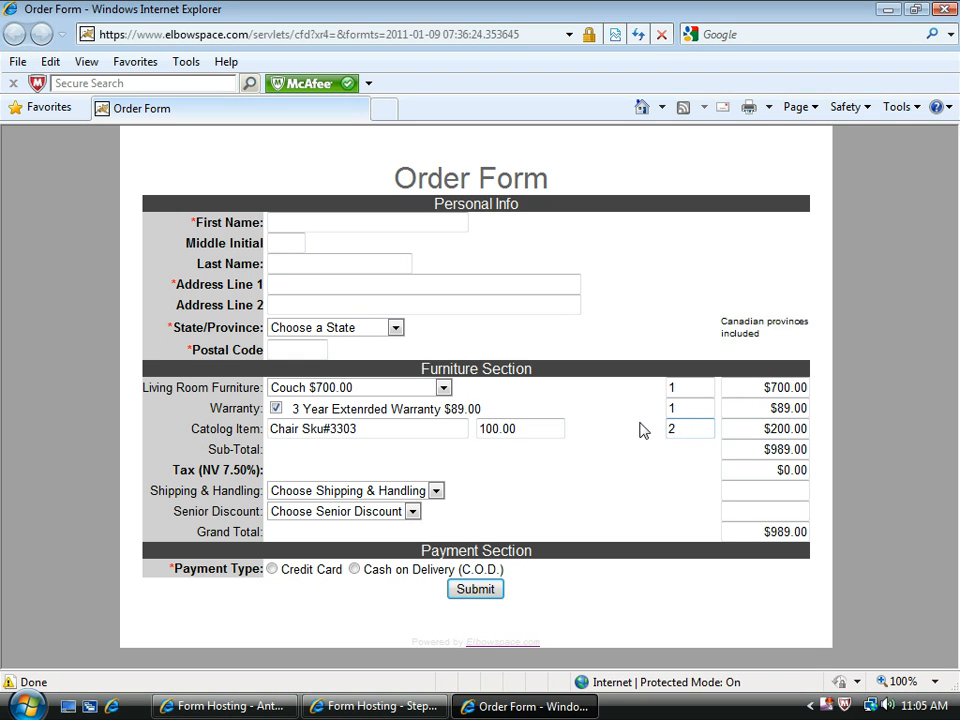
pyautogui.click(684, 428)
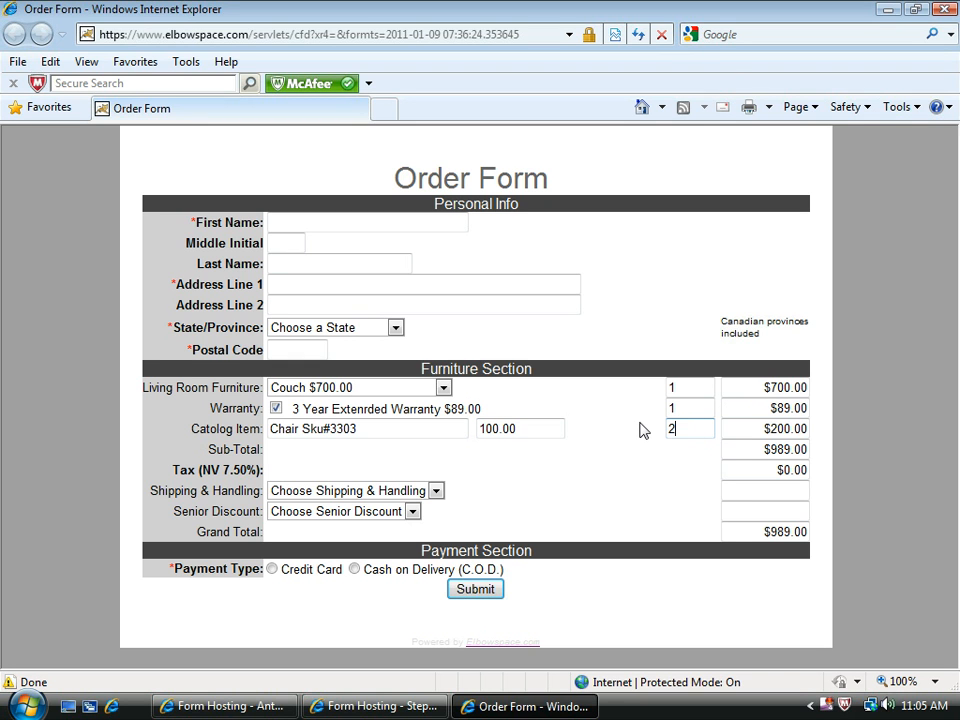
pyautogui.moveTo(630, 480)
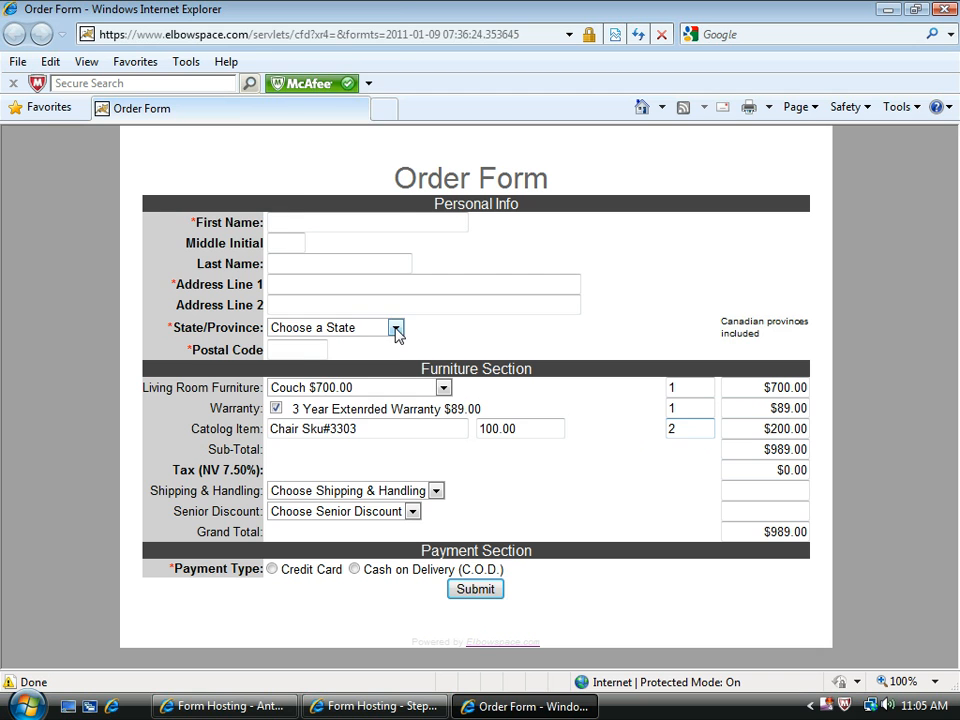
# Select Nevada as the state, applying $74.17 tax for a $1063.17 grand total
pyautogui.click(396, 328)
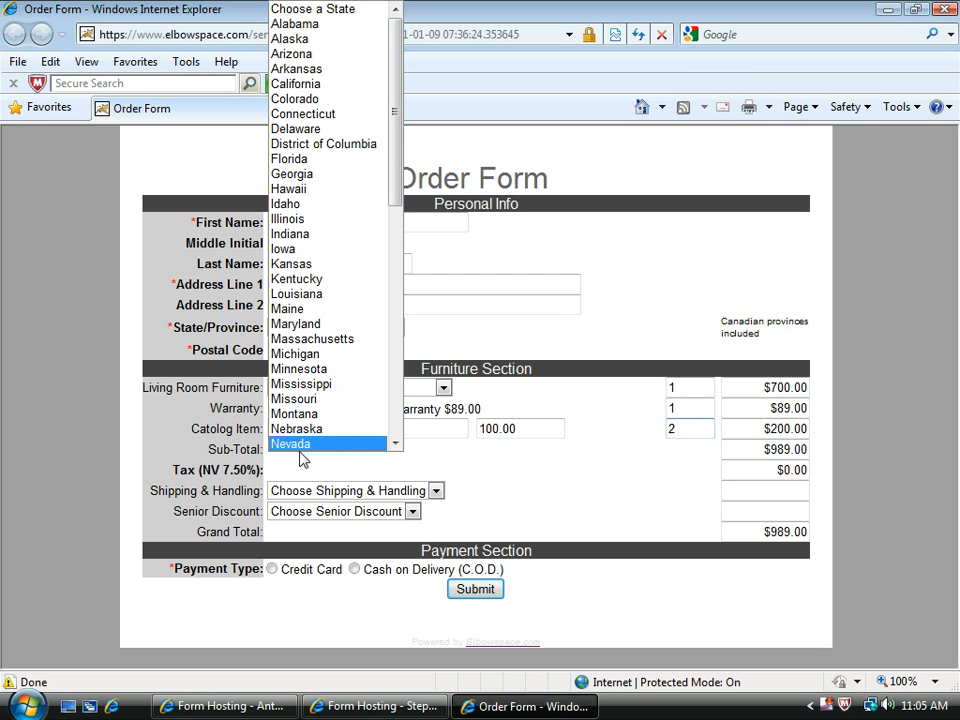
pyautogui.moveTo(304, 448)
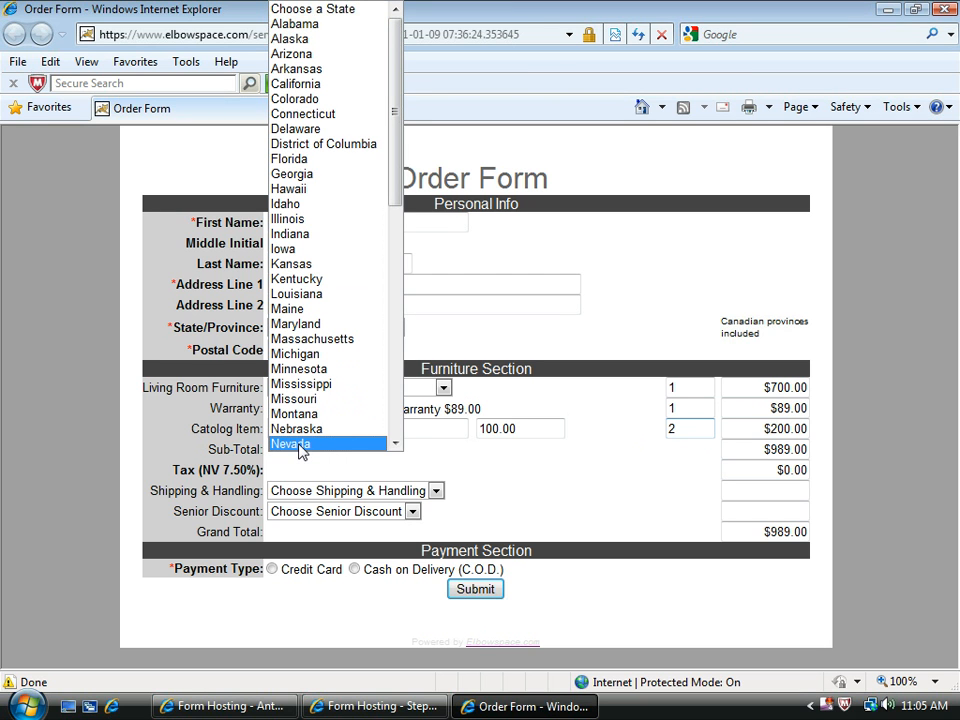
pyautogui.click(292, 444)
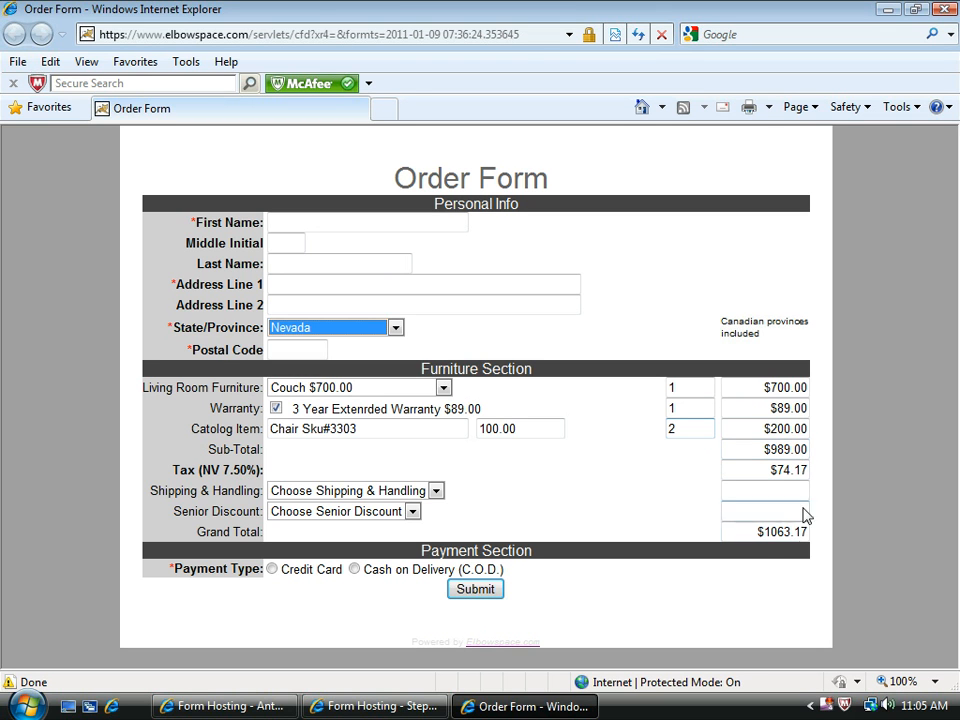
pyautogui.moveTo(810, 552)
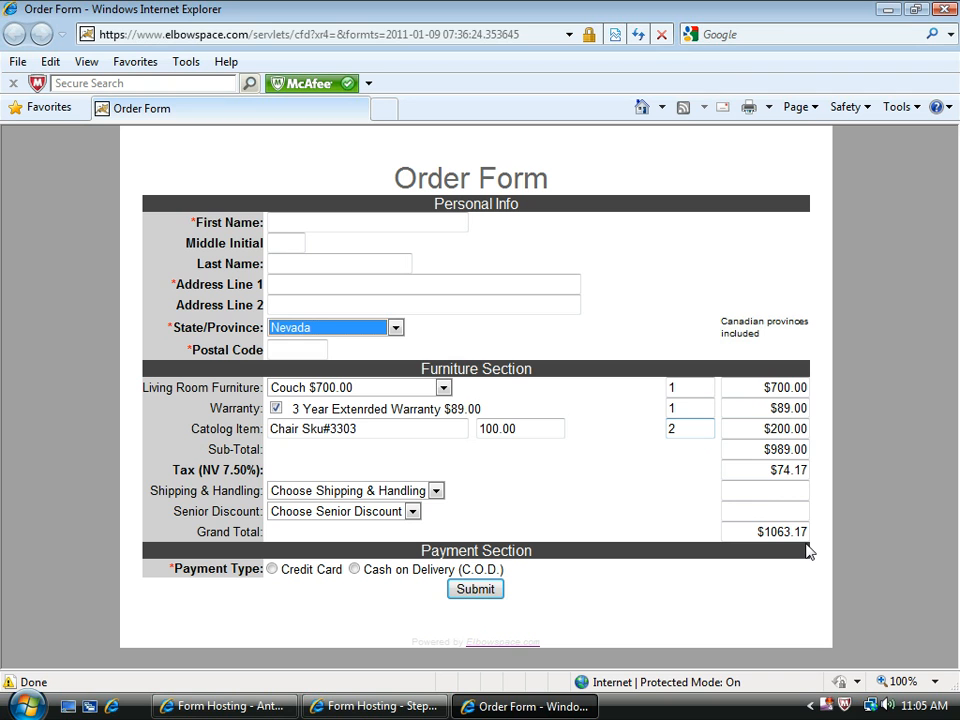
pyautogui.moveTo(548, 518)
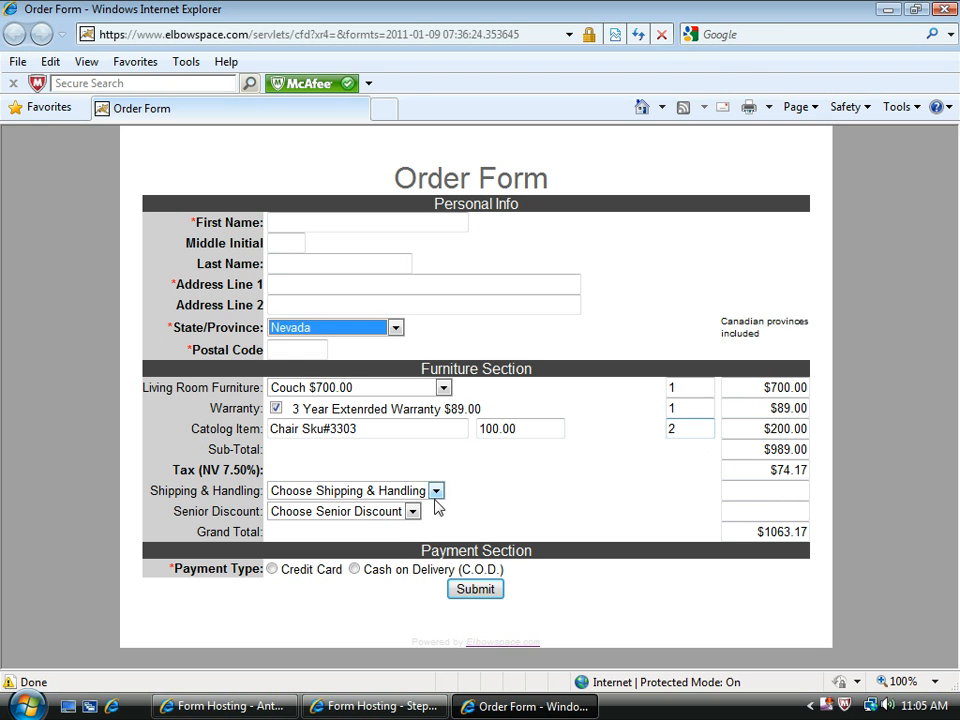
# Choose '1 - 5 items $20.00' shipping and the 'Ages 60 - 70 %10.00' senior discount
pyautogui.click(436, 490)
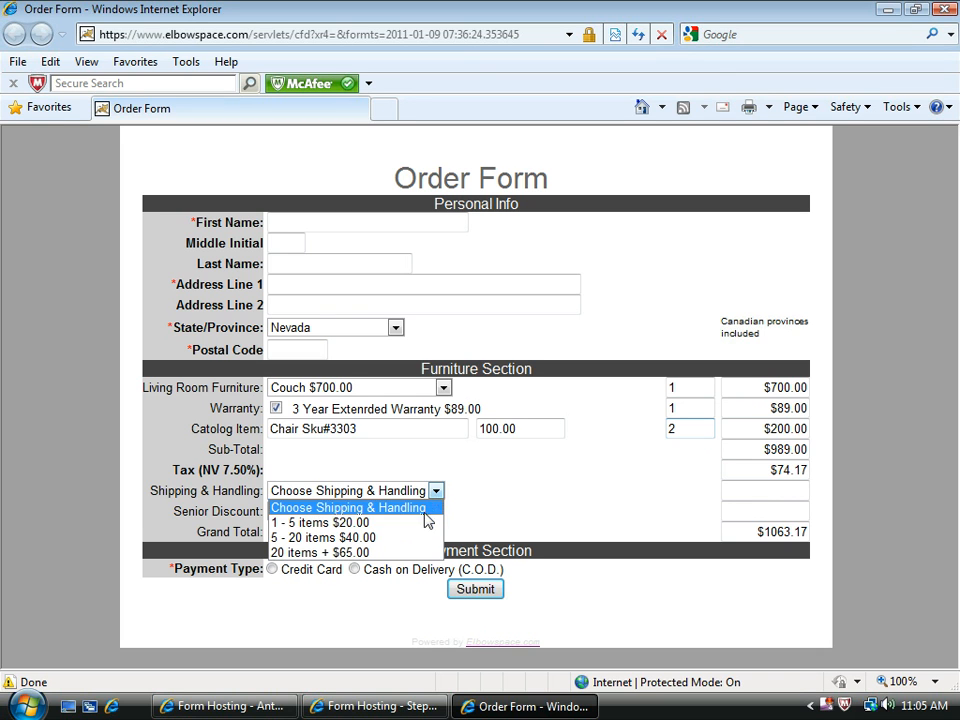
pyautogui.moveTo(356, 522)
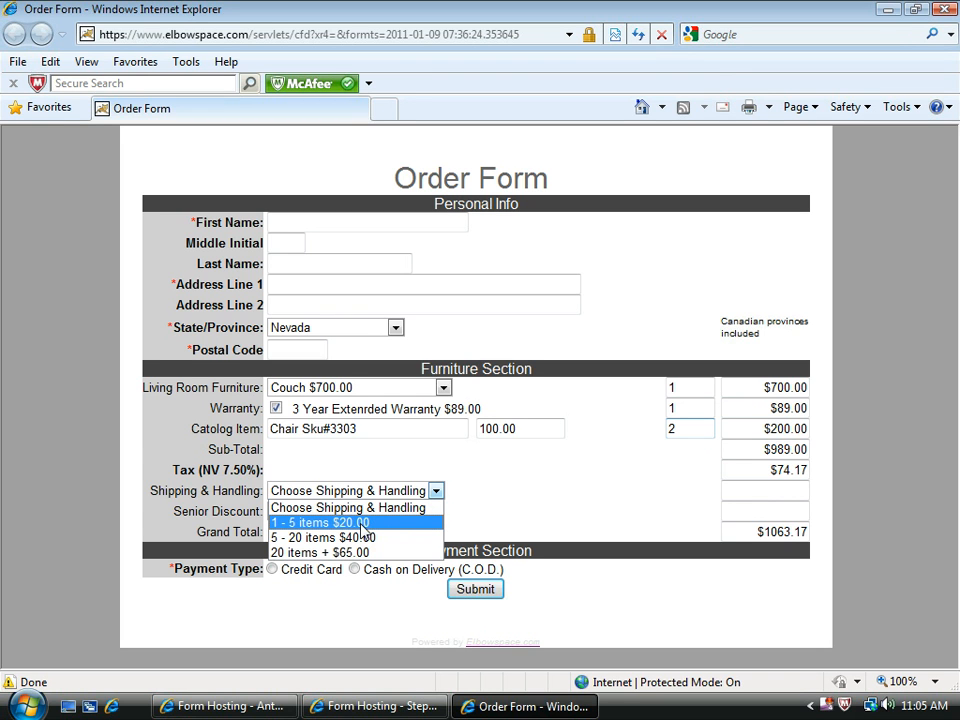
pyautogui.click(320, 522)
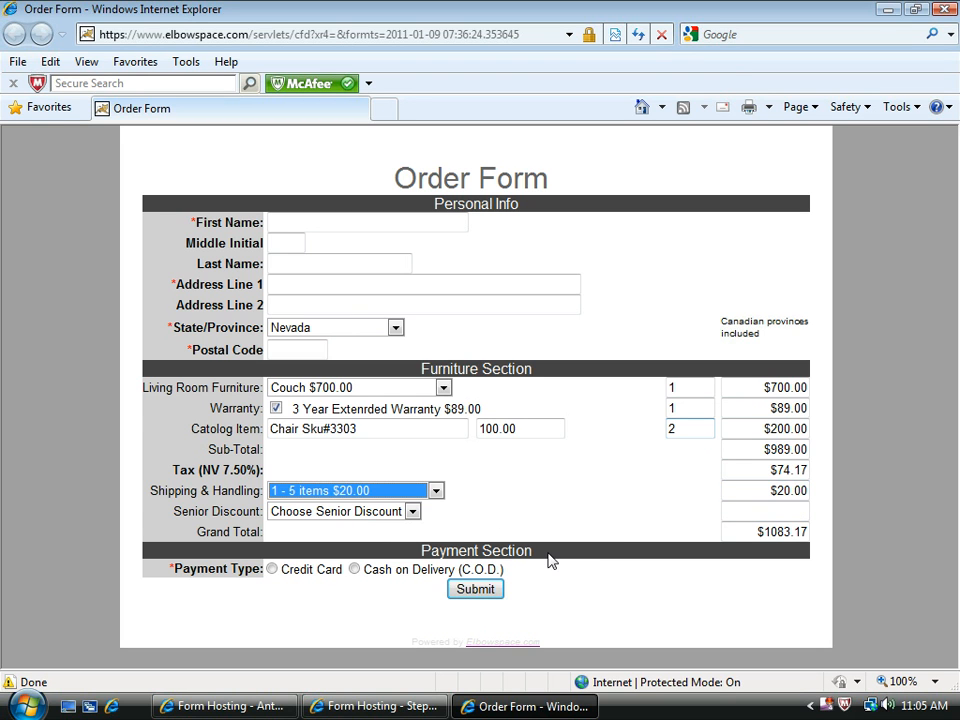
pyautogui.moveTo(432, 538)
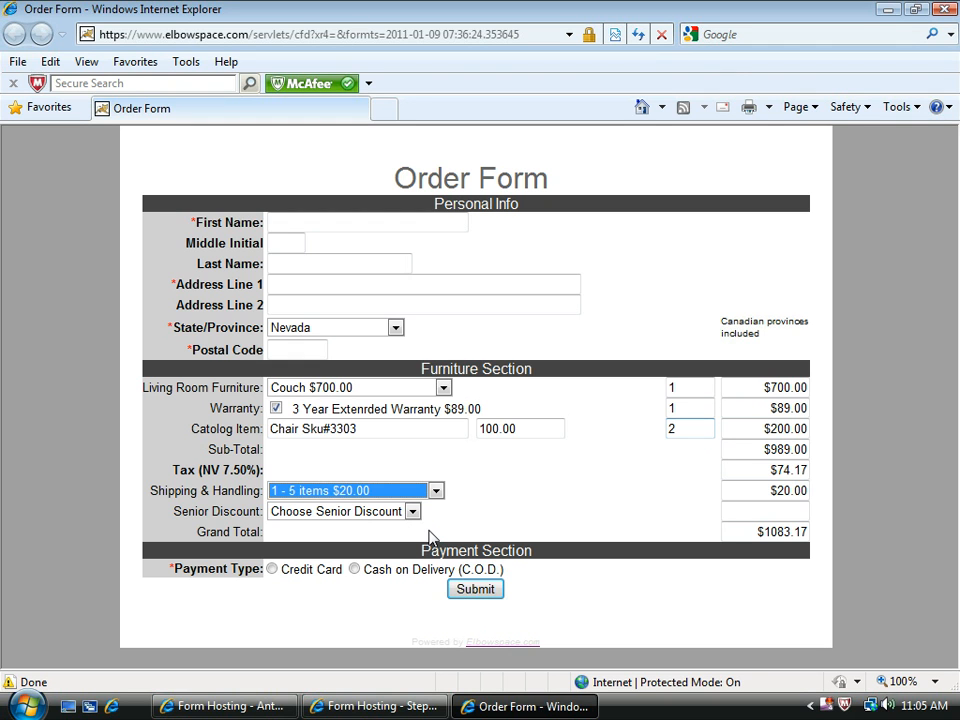
pyautogui.click(412, 512)
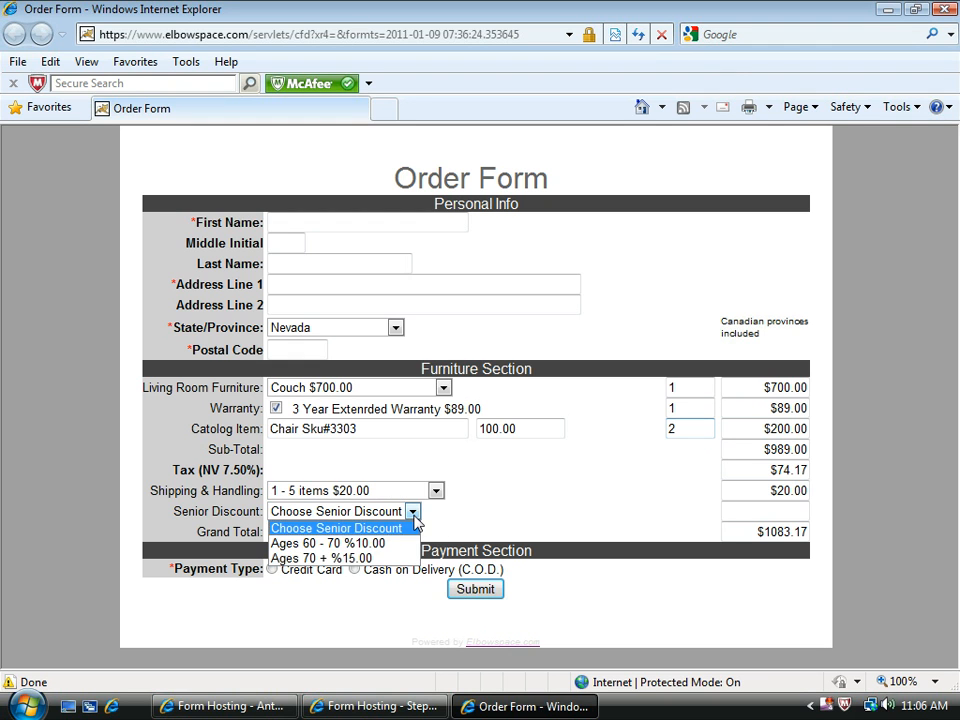
pyautogui.moveTo(328, 542)
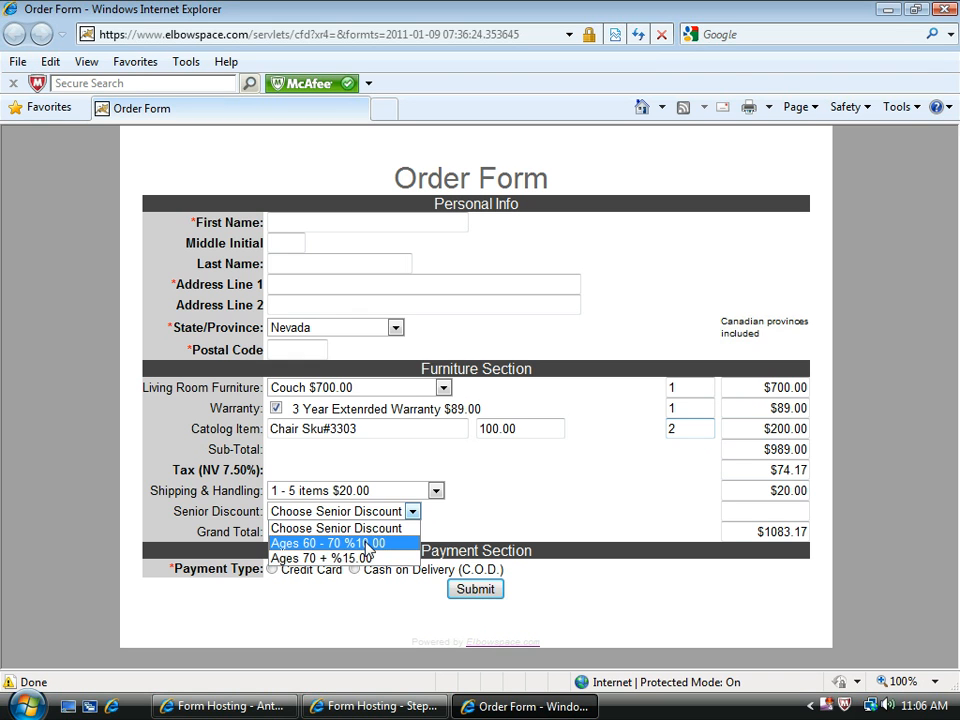
pyautogui.click(328, 542)
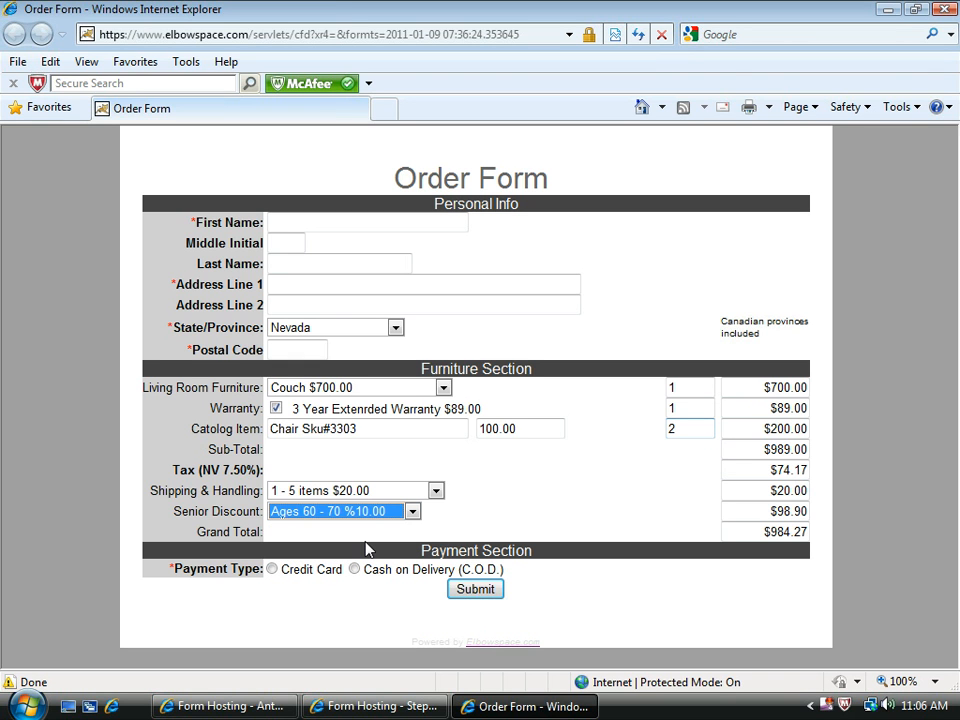
pyautogui.moveTo(332, 576)
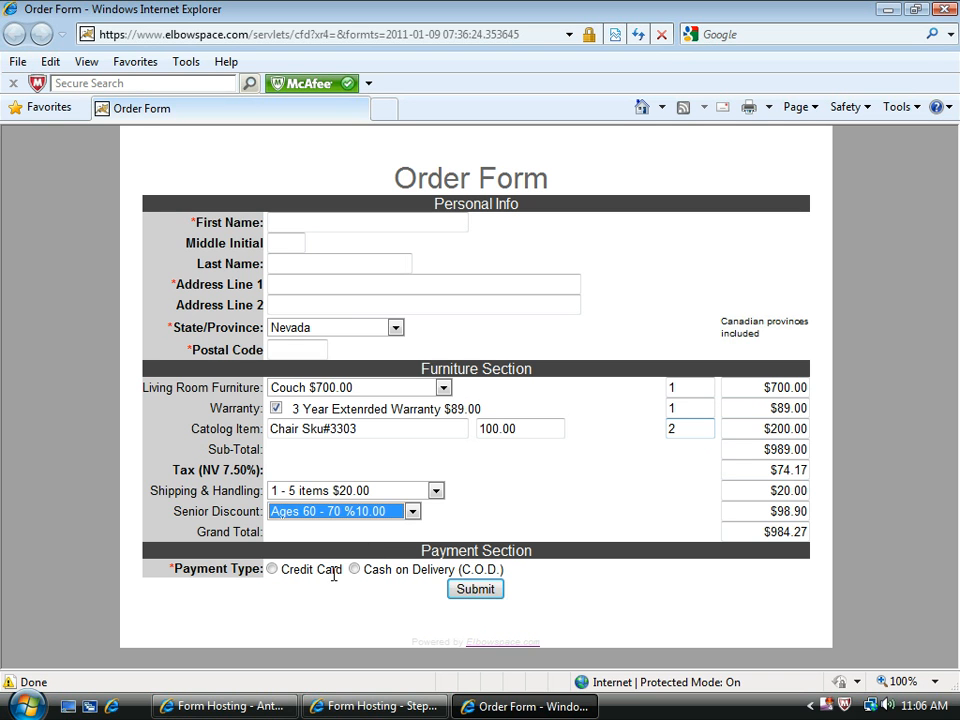
# Select Credit Card payment, revealing the Card Section with a $984.27 grand total
pyautogui.click(272, 568)
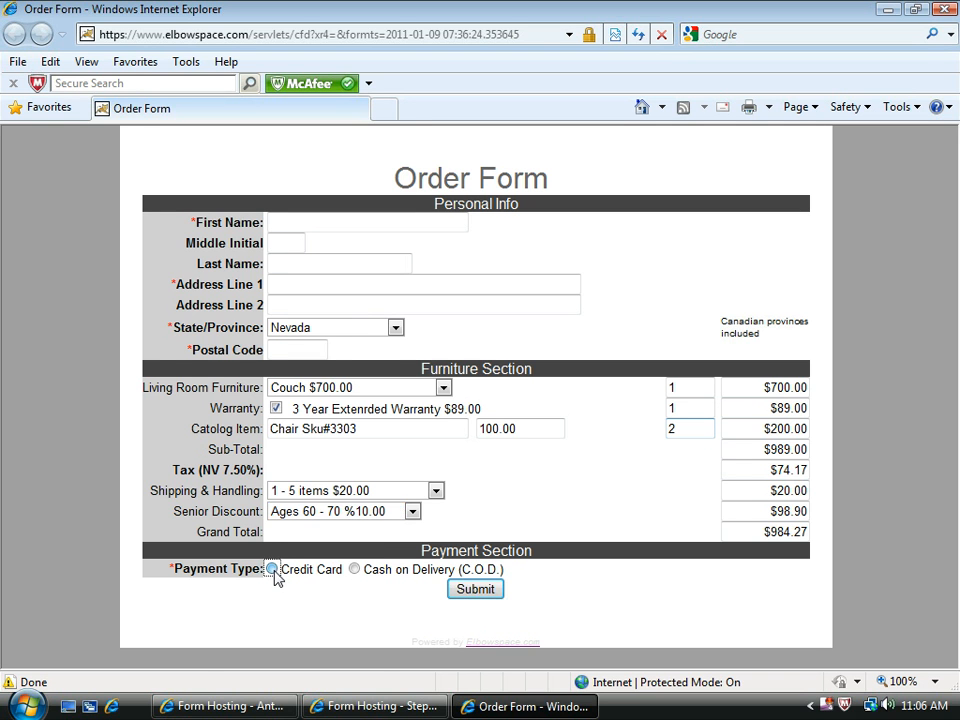
pyautogui.click(272, 568)
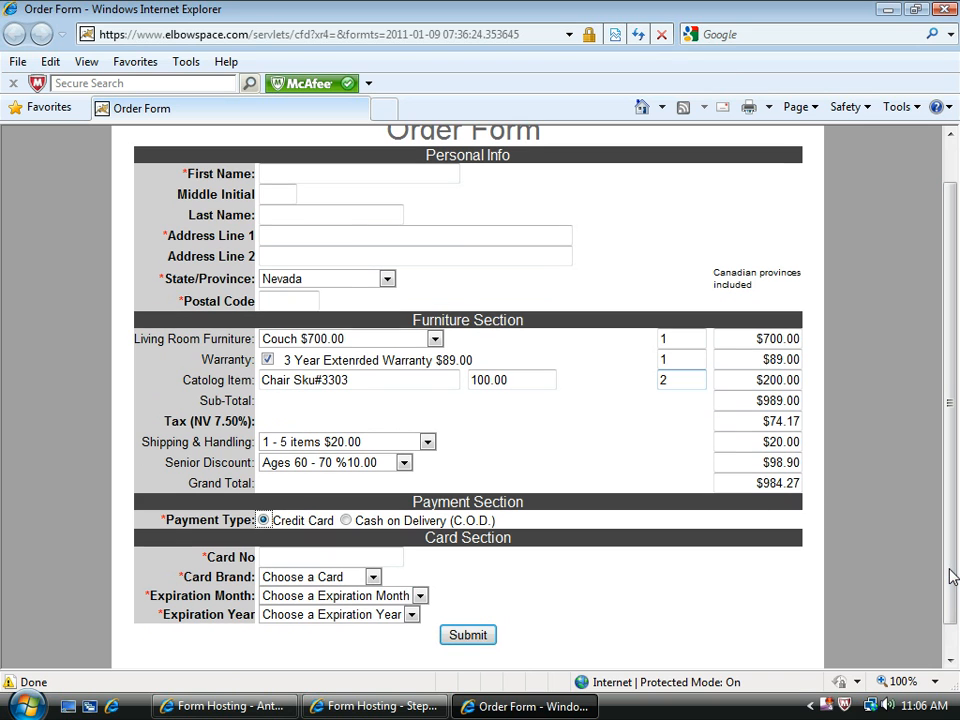